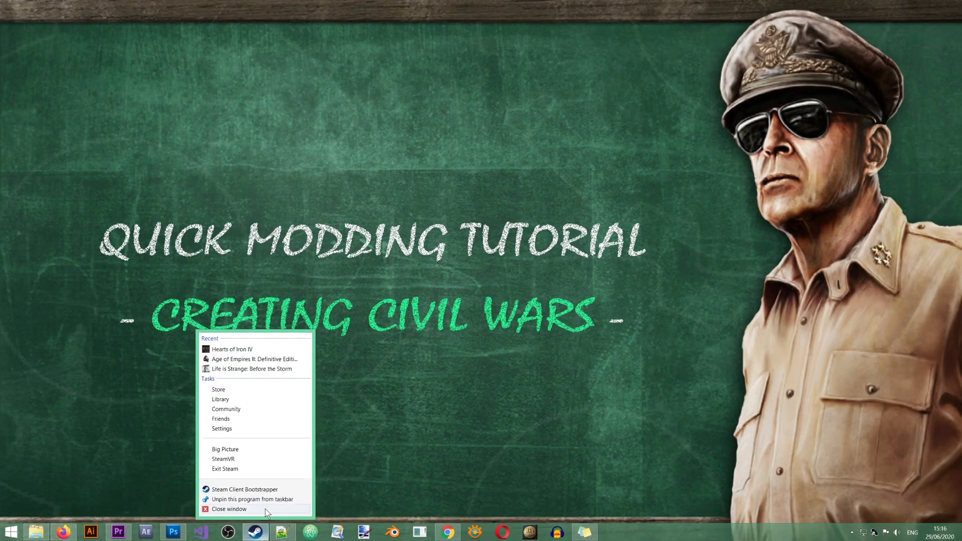
# Create the mod civil_war_mod, version 1.0, tagged Gameplay, from the launcher's Mods tab.
pyautogui.click(232, 349)
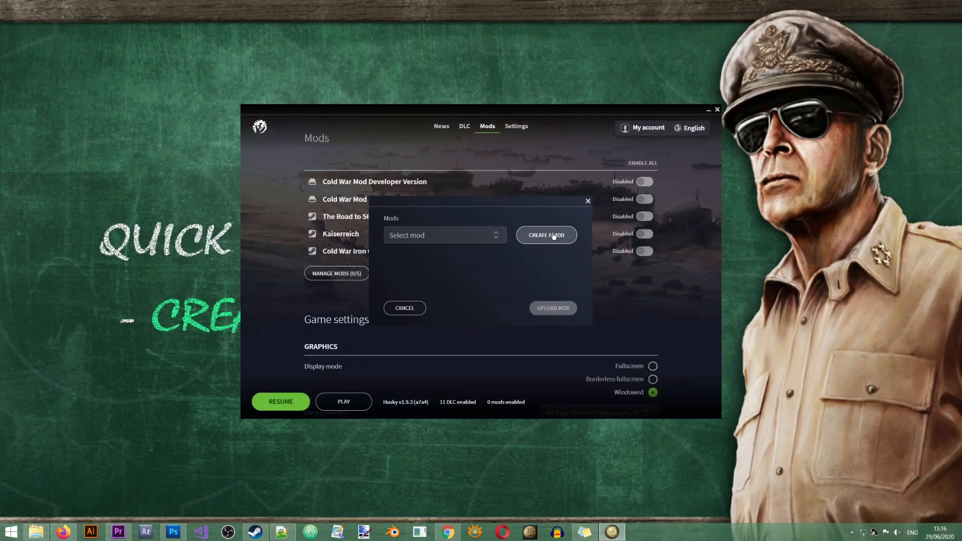
pyautogui.click(546, 235)
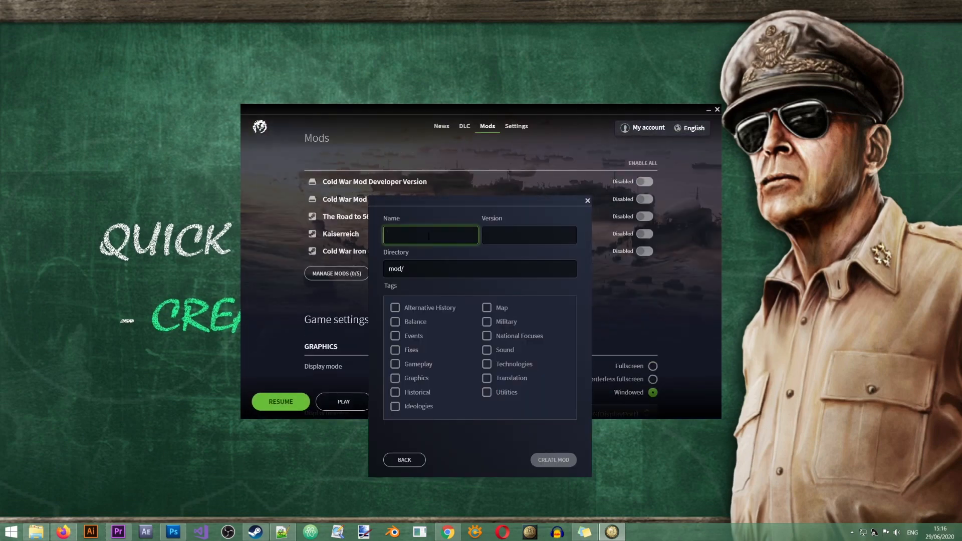
pyautogui.write('civil_war_mo')
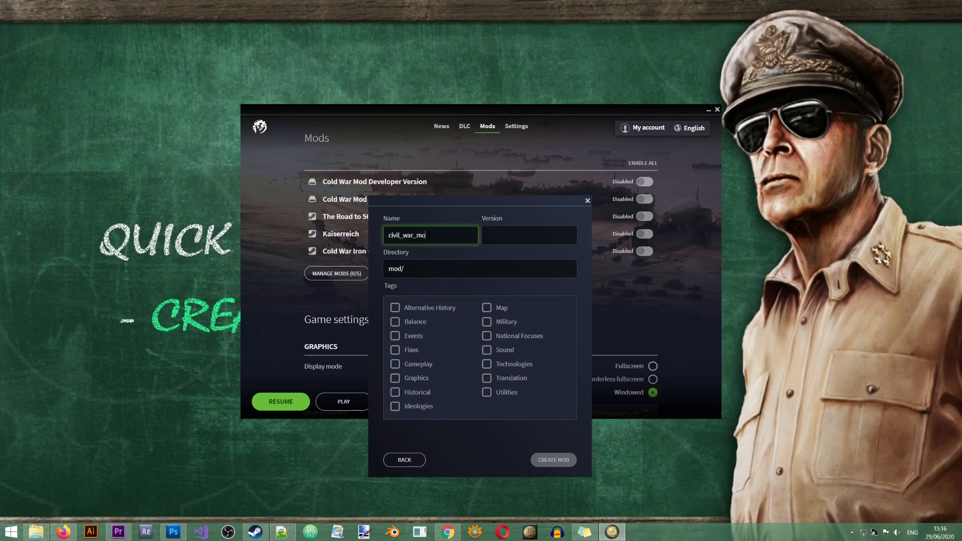
pyautogui.write('1.0')
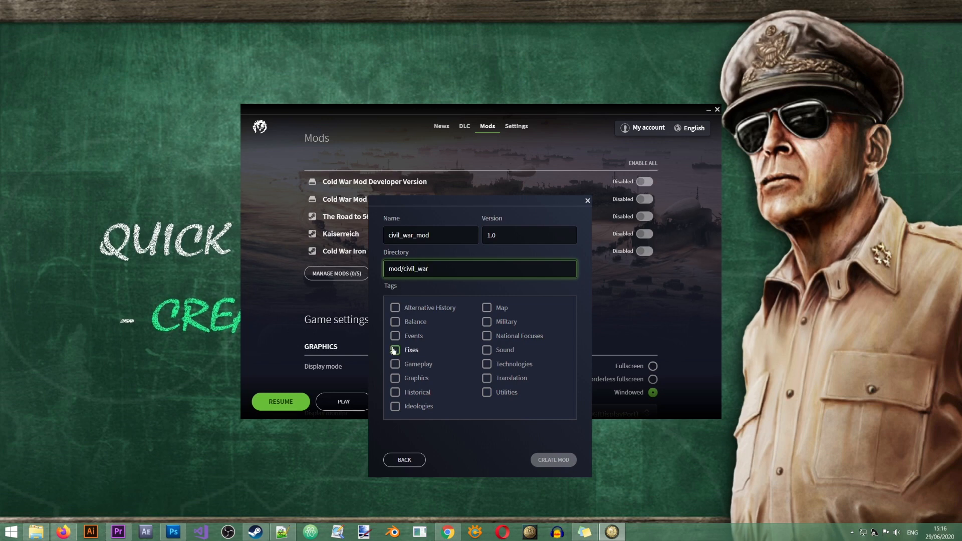
pyautogui.click(395, 363)
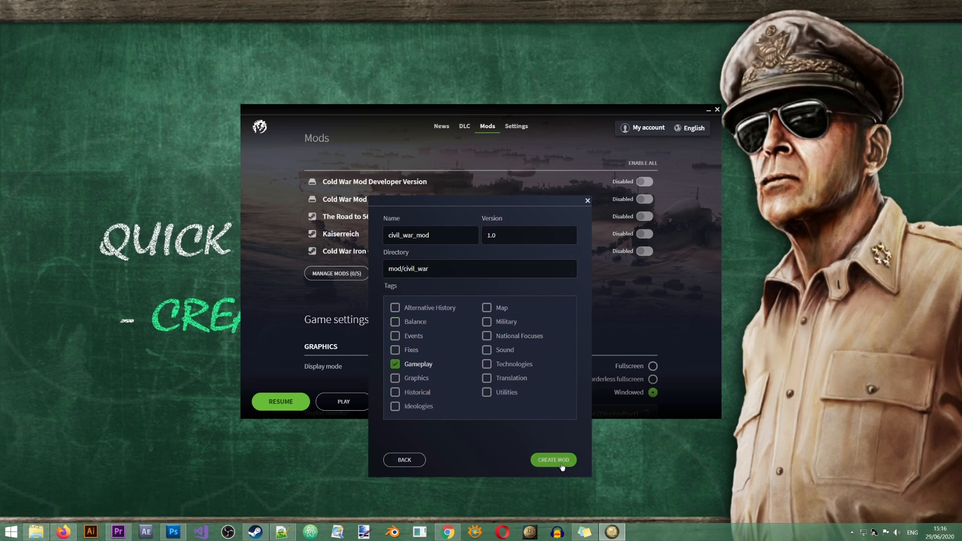
pyautogui.click(553, 459)
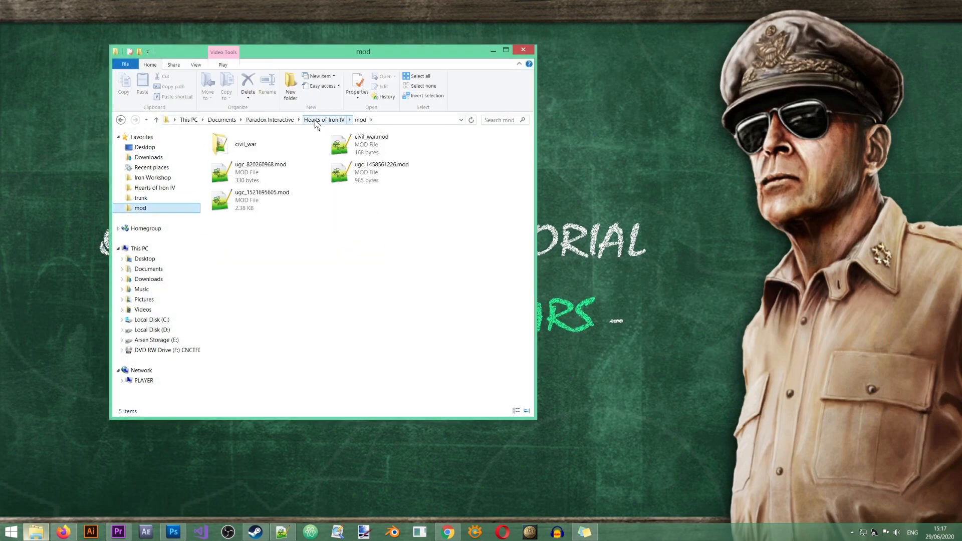
# Open the civil_war mod folder and a second Explorer window for the game install folder.
pyautogui.doubleClick(245, 144)
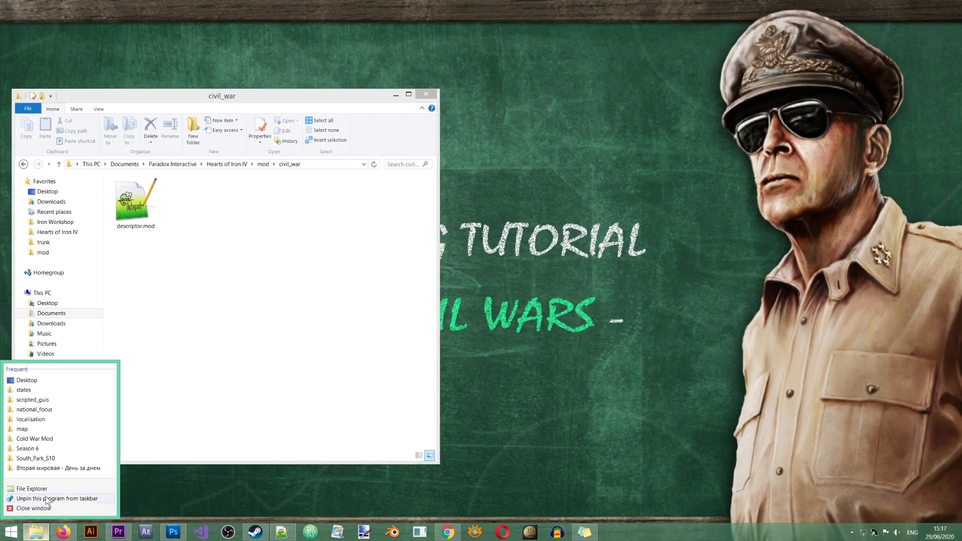
pyautogui.click(31, 489)
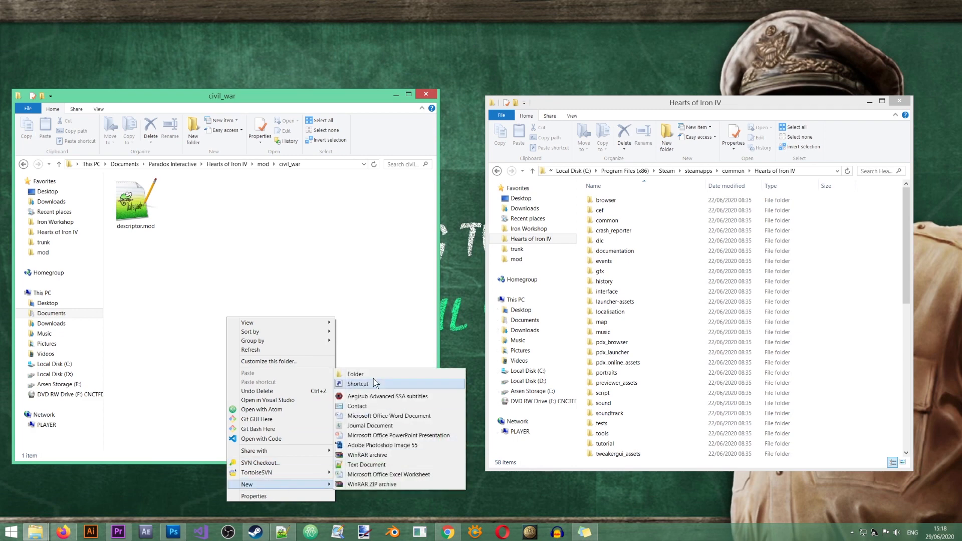
# Create common/national_focus in the mod and copy the game's soviet.txt into it.
pyautogui.click(355, 374)
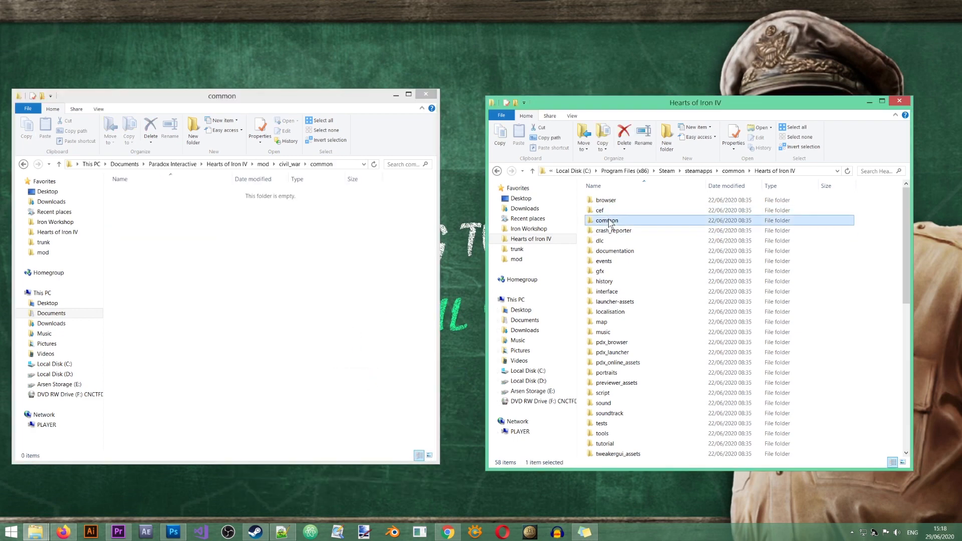
pyautogui.doubleClick(606, 219)
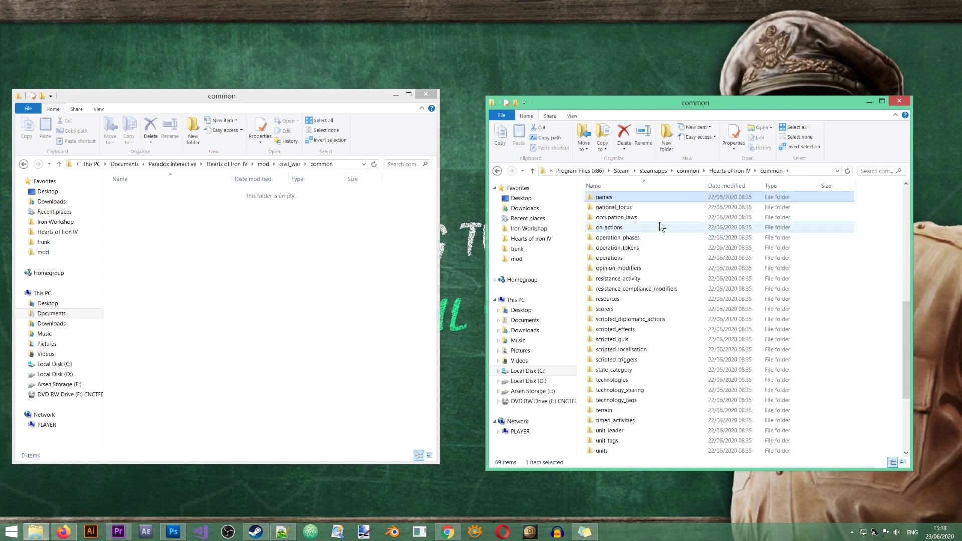
pyautogui.rightClick(270, 245)
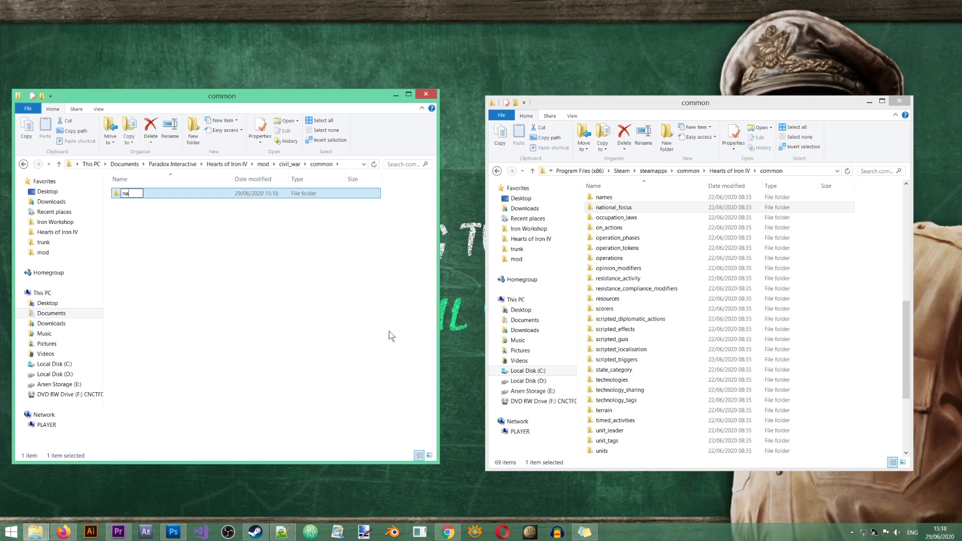
pyautogui.write('national_focusl')
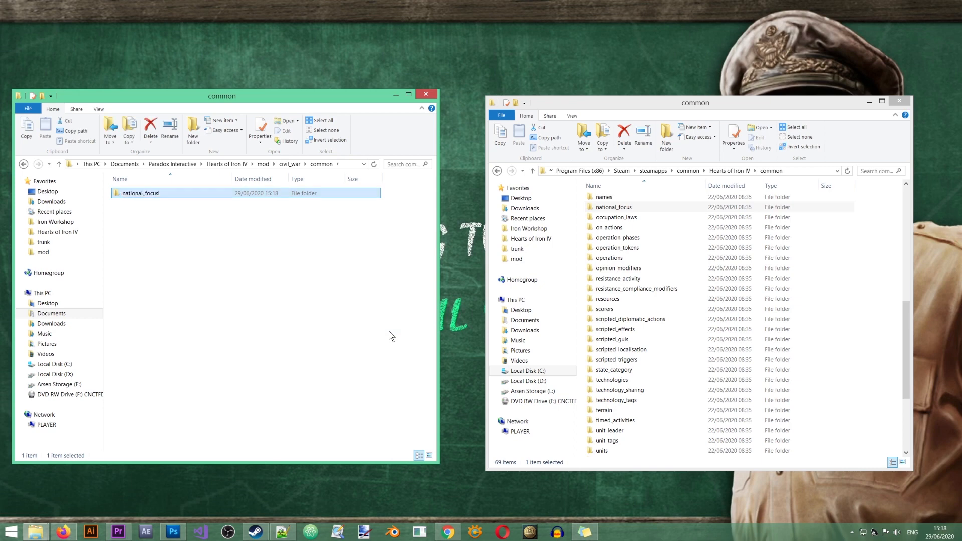
pyautogui.moveTo(445, 307)
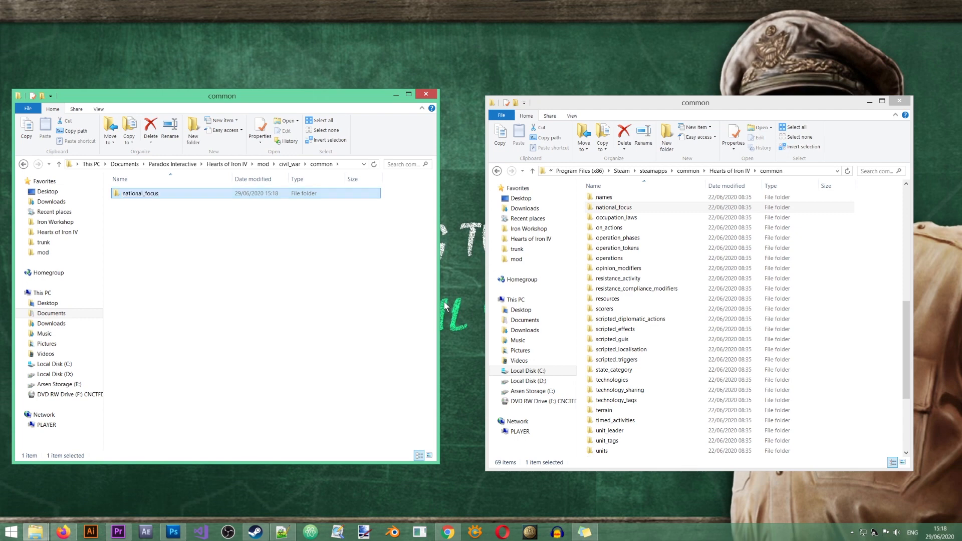
pyautogui.doubleClick(612, 208)
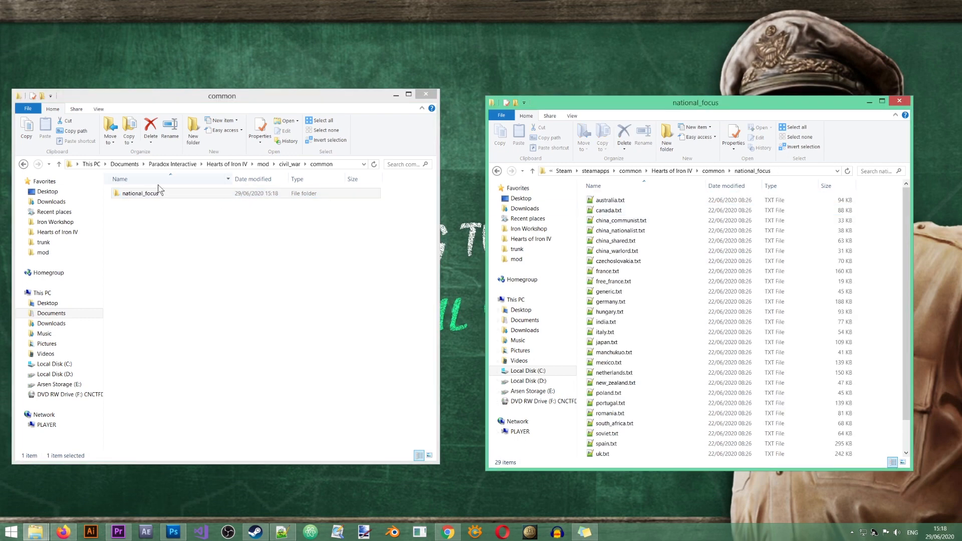
pyautogui.click(613, 424)
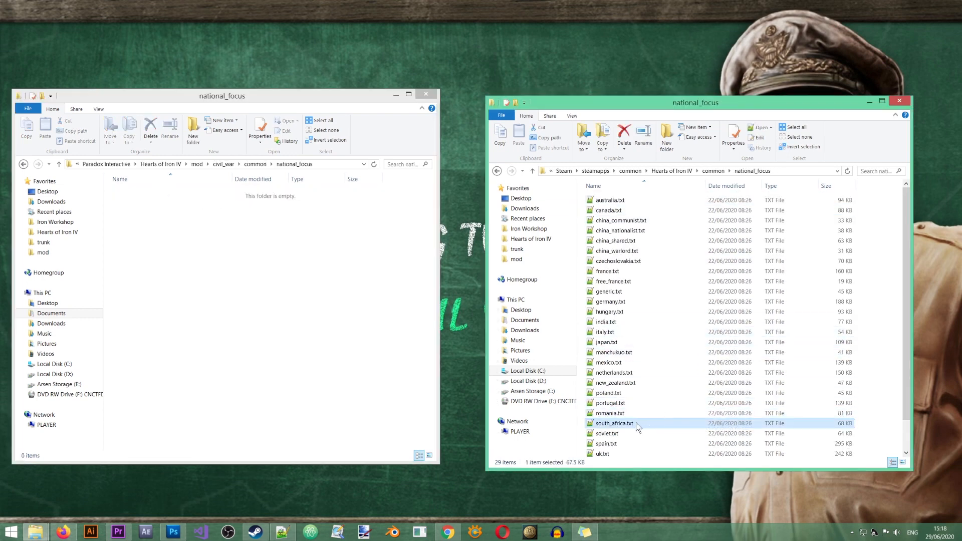
pyautogui.click(607, 433)
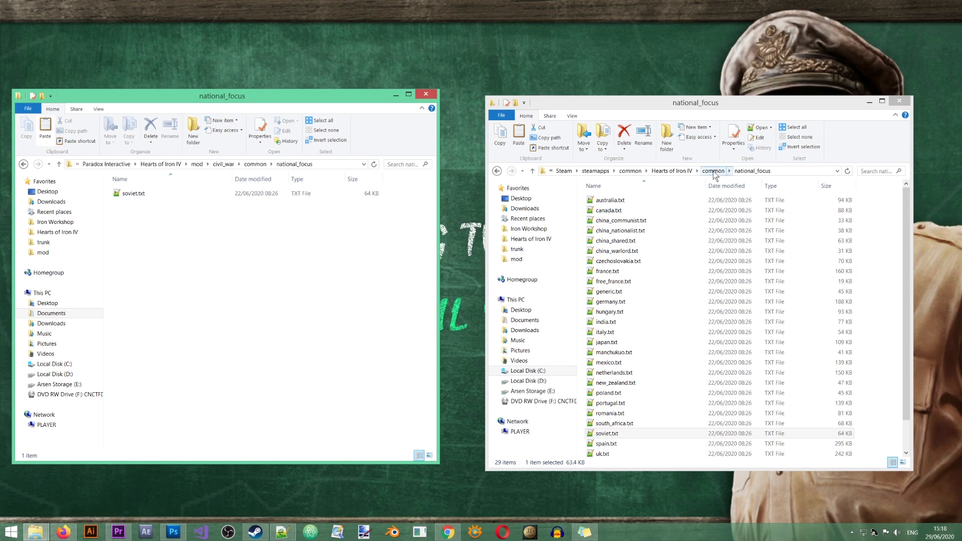
# Open 00_ideologies.txt from the game's ideologies folder and close the game-folder window.
pyautogui.click(712, 170)
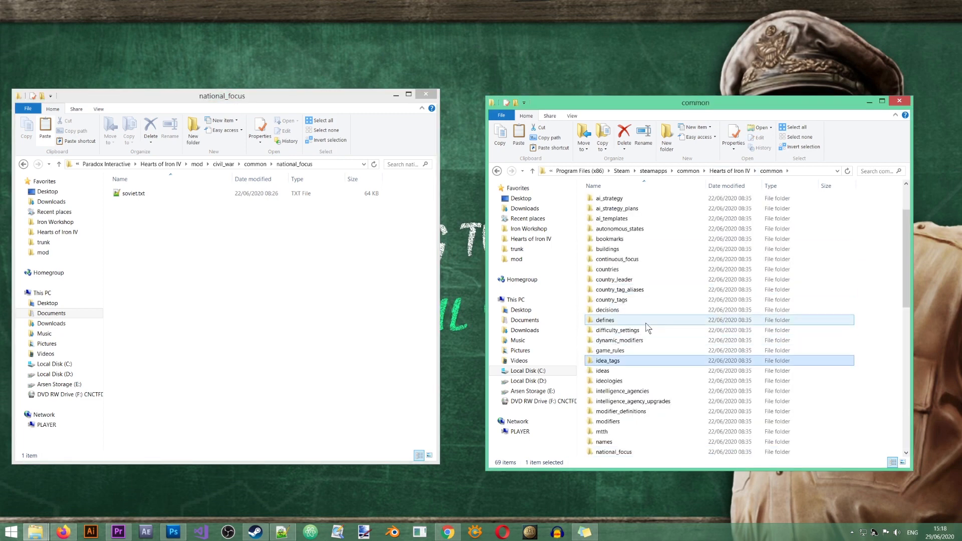
pyautogui.doubleClick(609, 380)
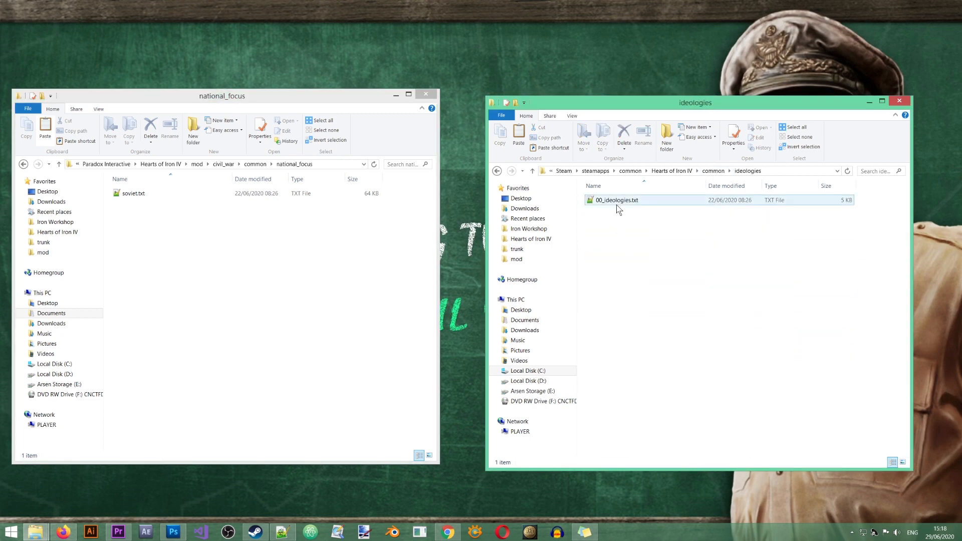
pyautogui.doubleClick(616, 200)
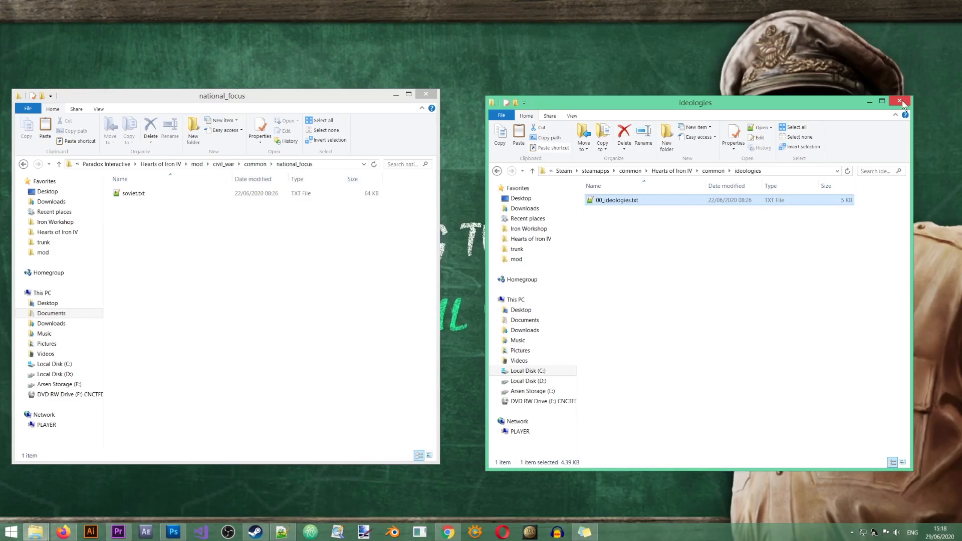
pyautogui.click(898, 101)
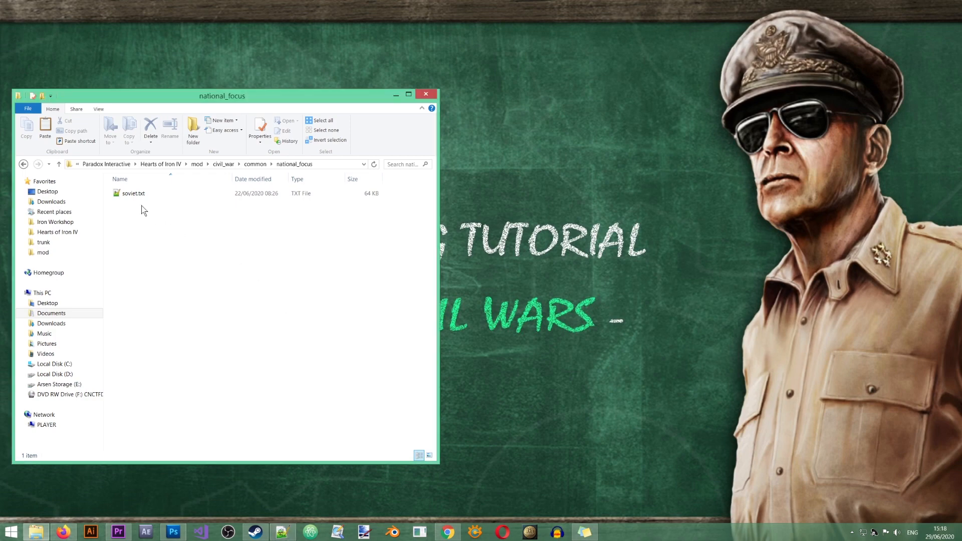
# Open the mod's soviet.txt and scroll to SOV_great_purge's completion_reward block.
pyautogui.doubleClick(132, 192)
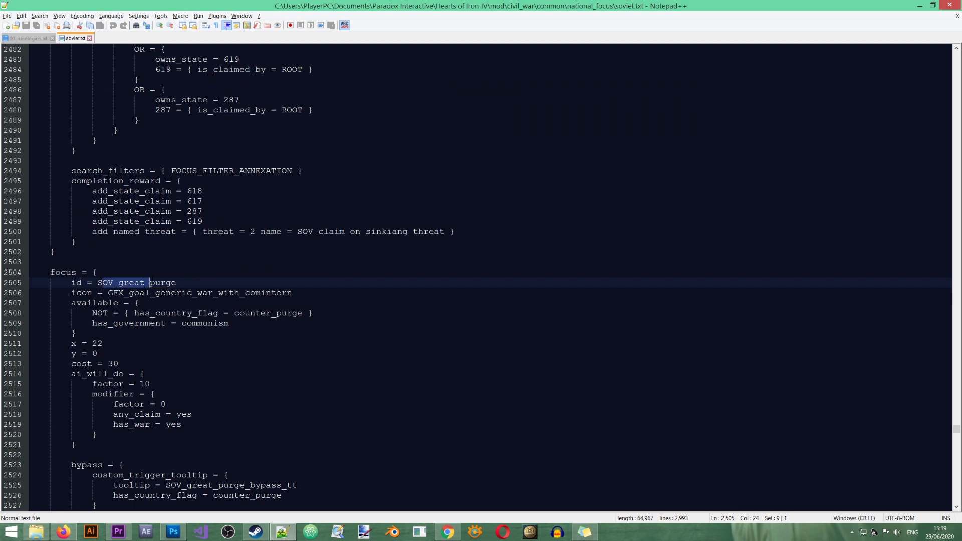
pyautogui.doubleClick(134, 282)
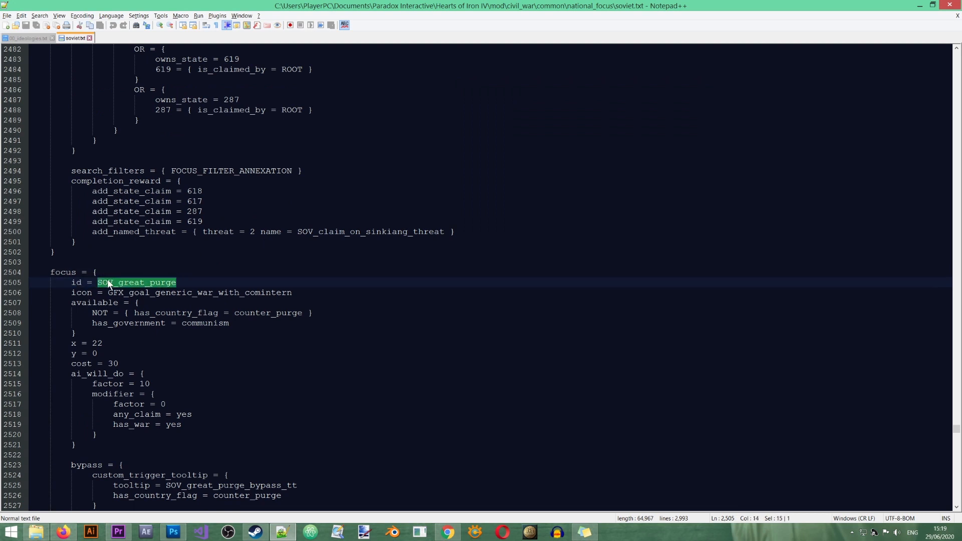
pyautogui.scroll(-3)
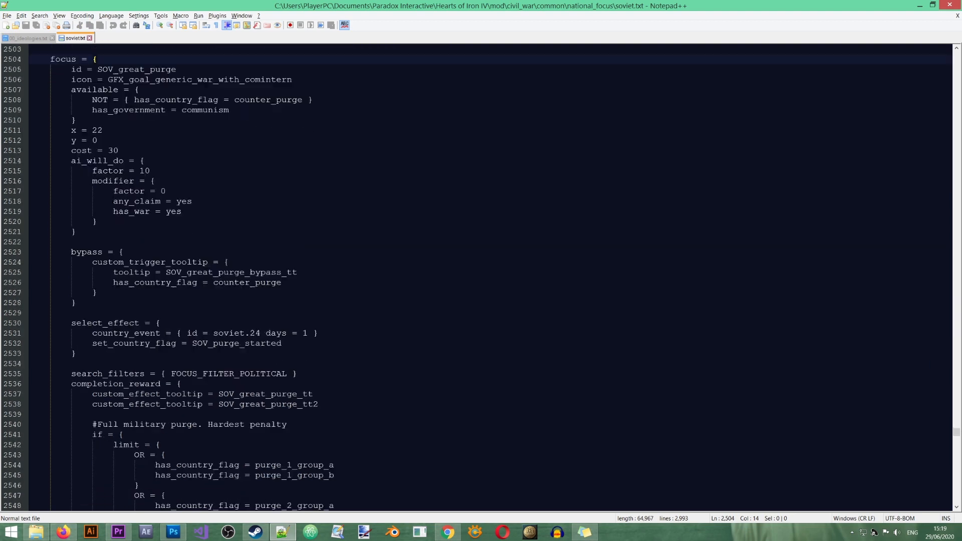
pyautogui.scroll(-3)
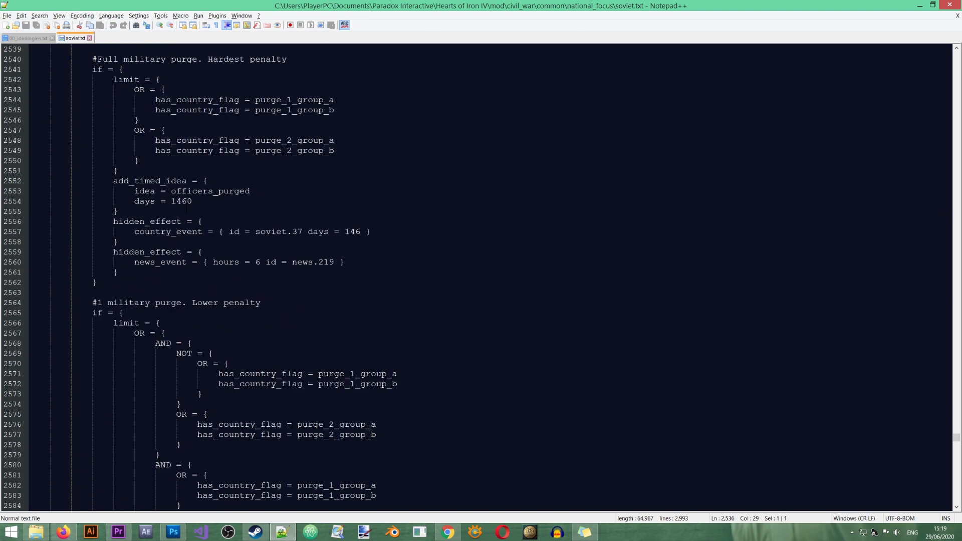
pyautogui.scroll(-3)
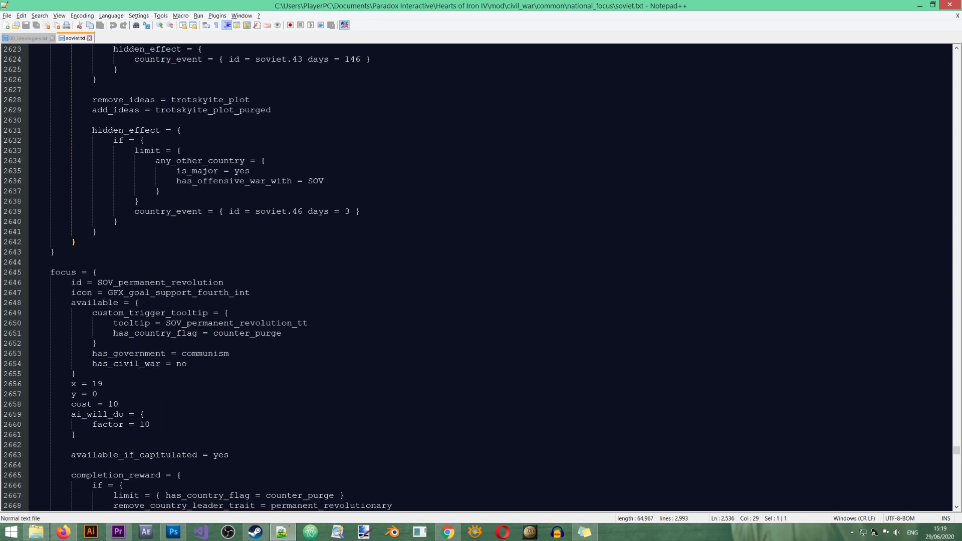
pyautogui.click(95, 232)
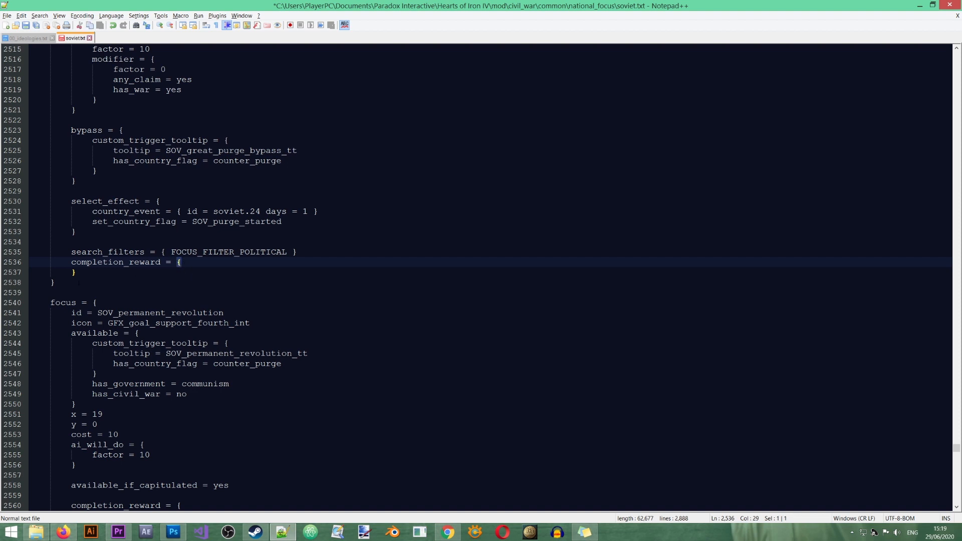
pyautogui.click(72, 271)
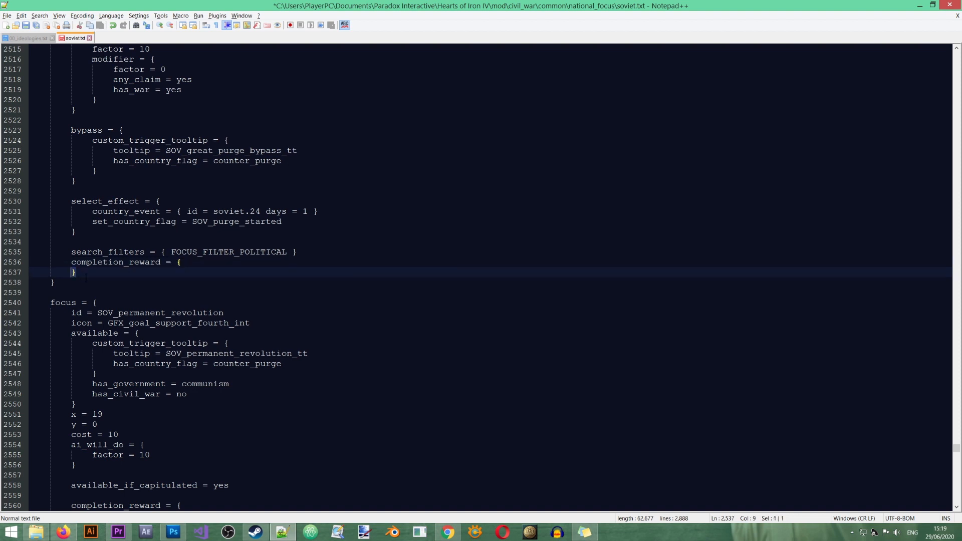
pyautogui.click(181, 262)
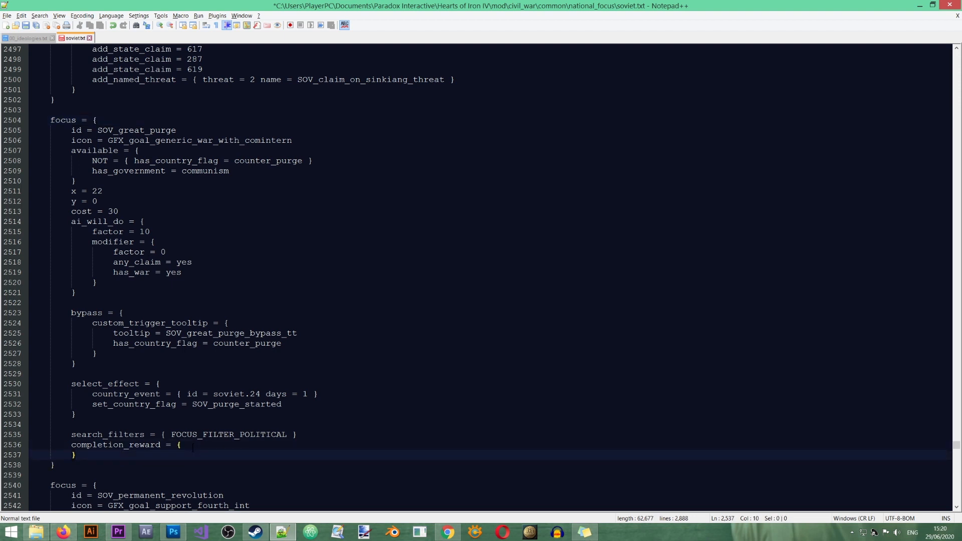
# Paste a start_civil_war block into SOV_great_purge's completion_reward.
pyautogui.press('enter')
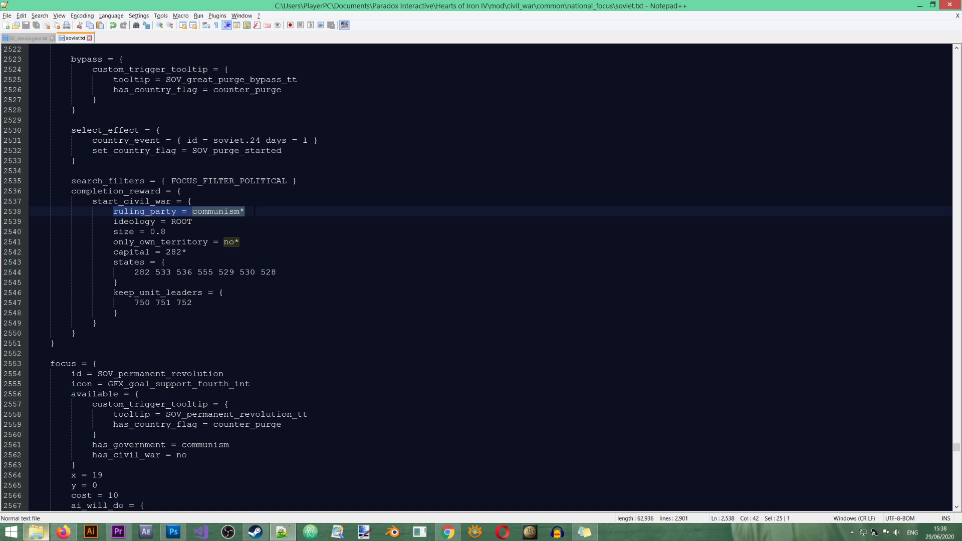
pyautogui.click(113, 211)
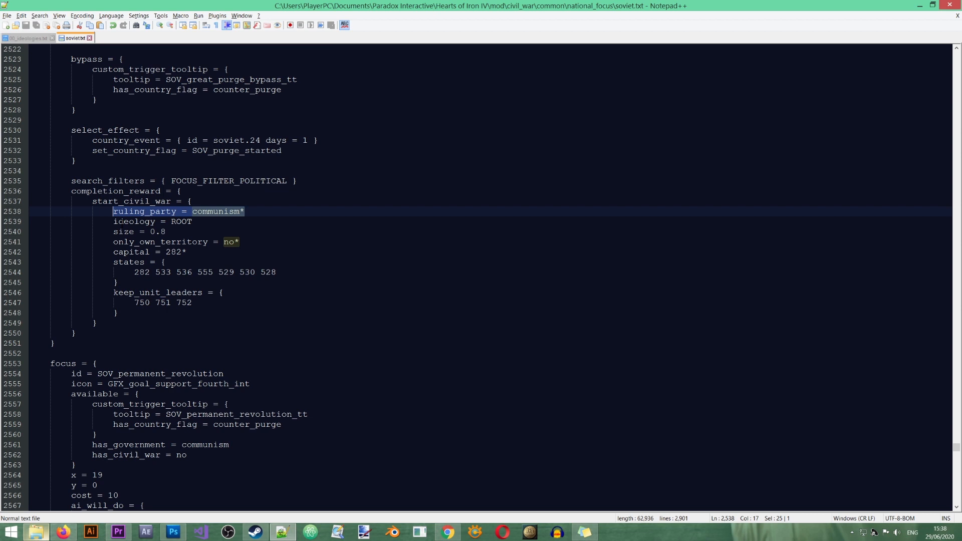
# Remove the ruling_party line and replace the ROOT ideology with democratic.
pyautogui.press('Delete')
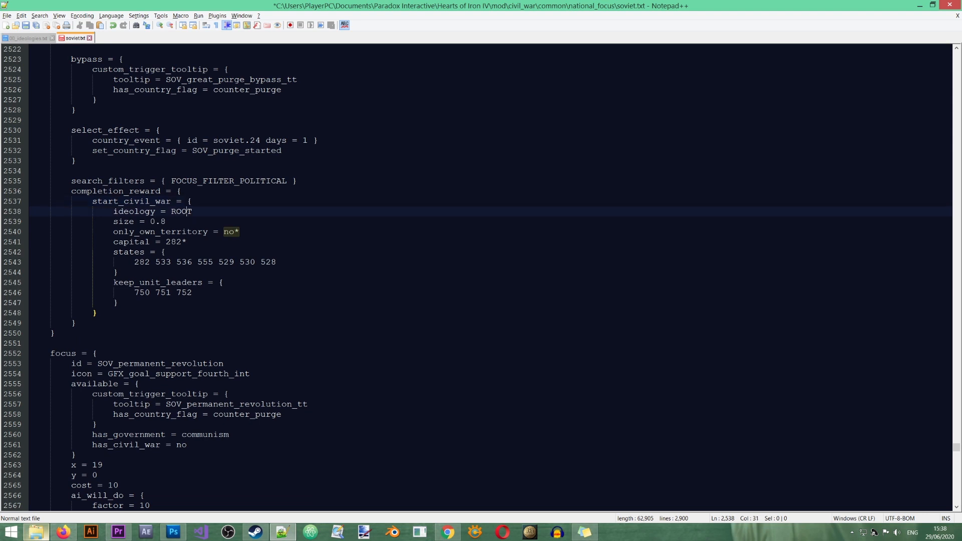
pyautogui.doubleClick(182, 210)
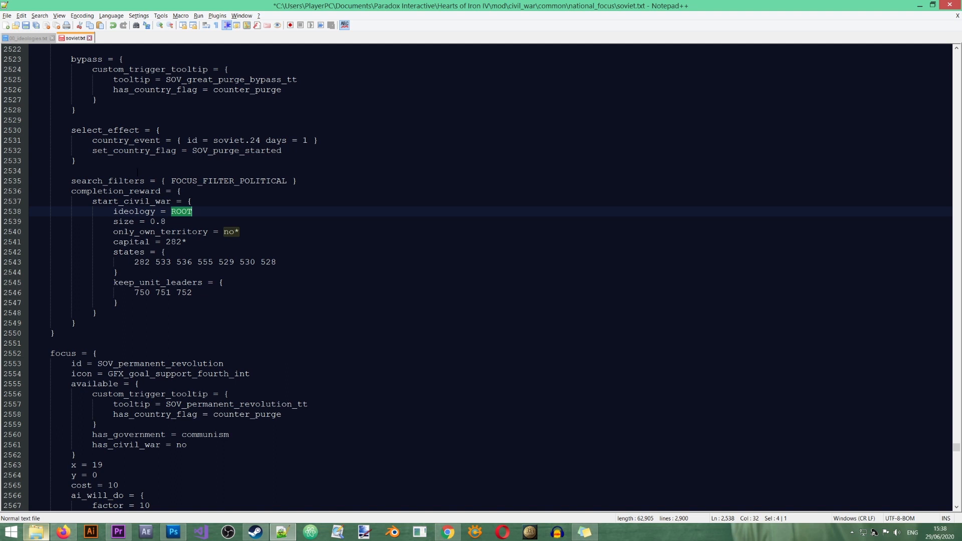
pyautogui.write('democratic')
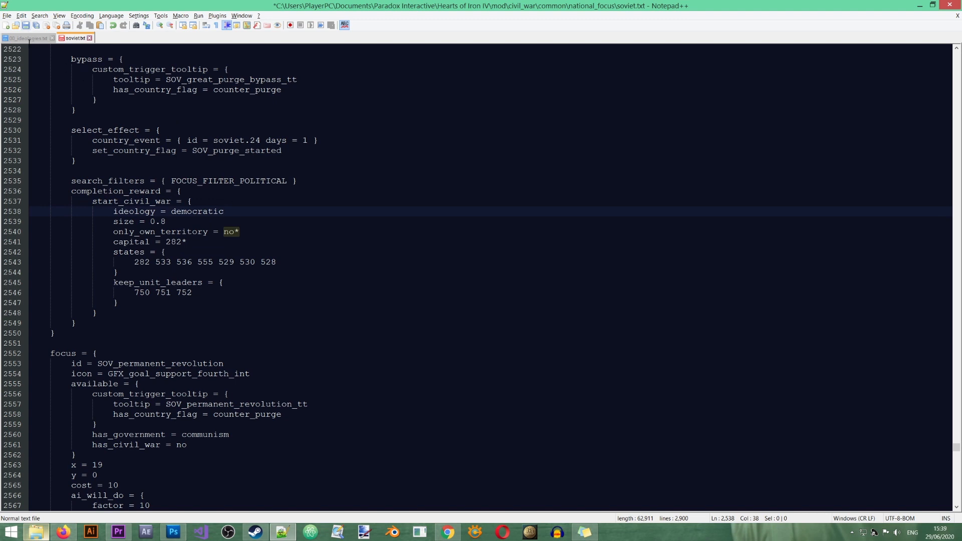
pyautogui.click(27, 38)
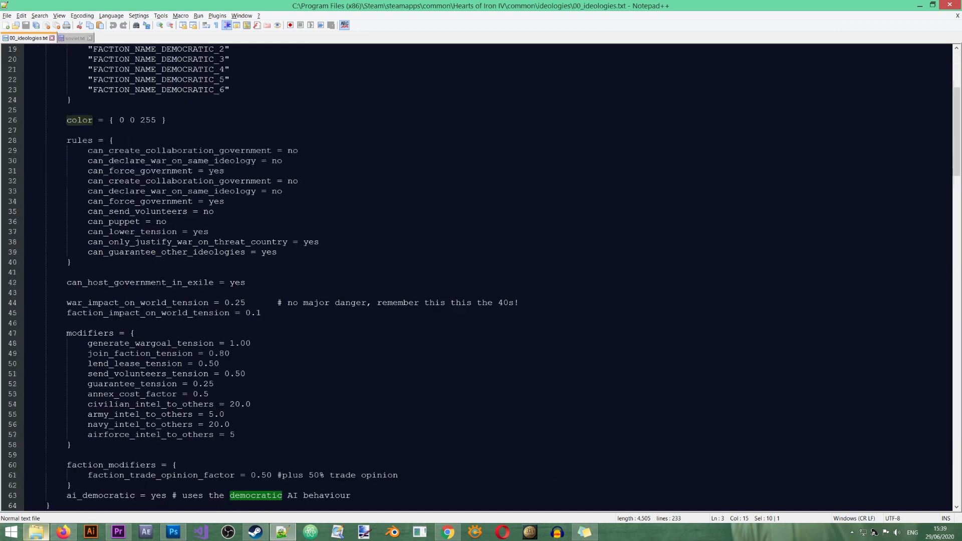
pyautogui.scroll(-3)
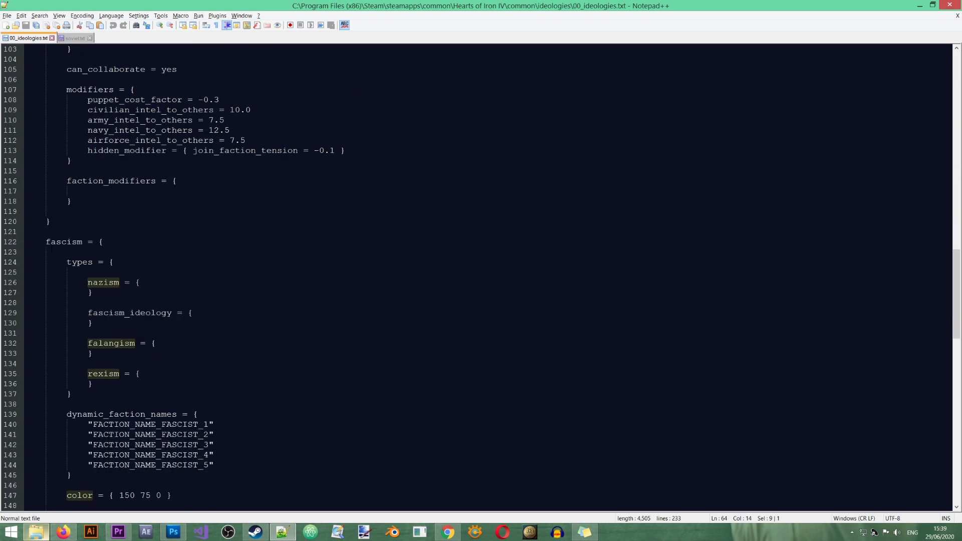
pyautogui.click(73, 37)
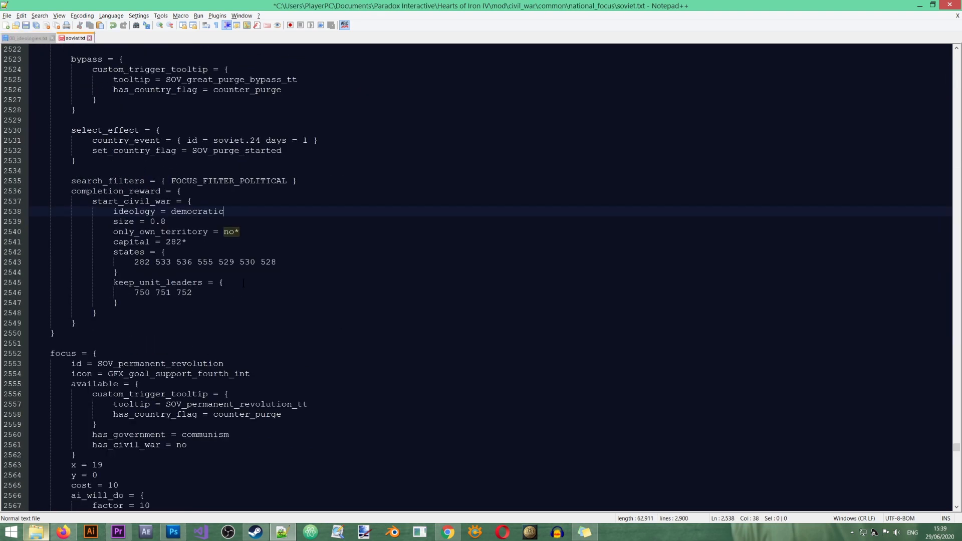
# Set the civil war size value to 0.5.
pyautogui.click(165, 222)
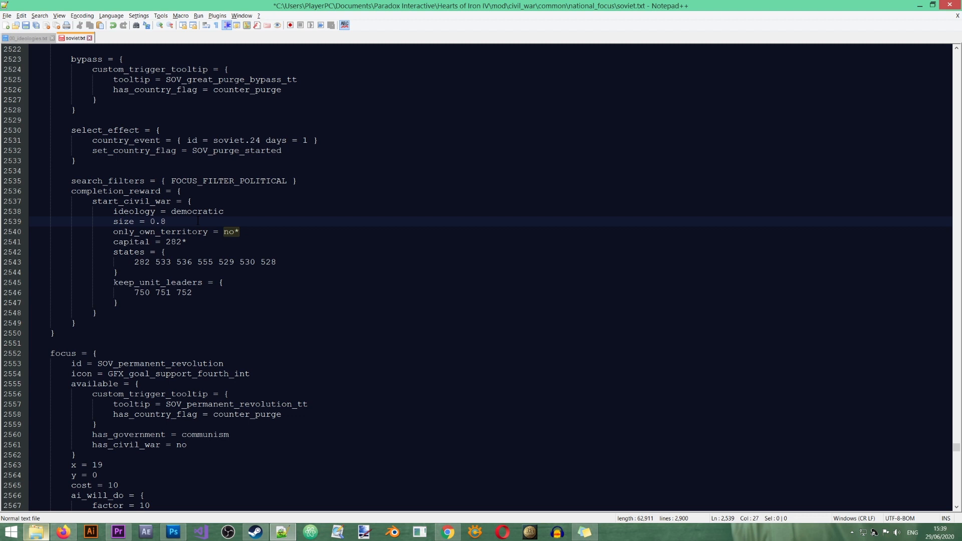
pyautogui.click(164, 221)
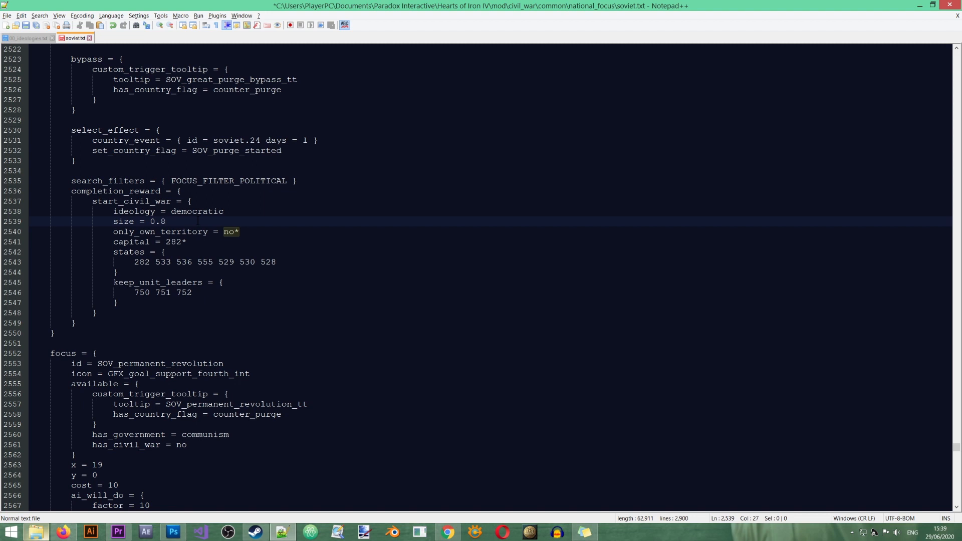
pyautogui.write('1.0')
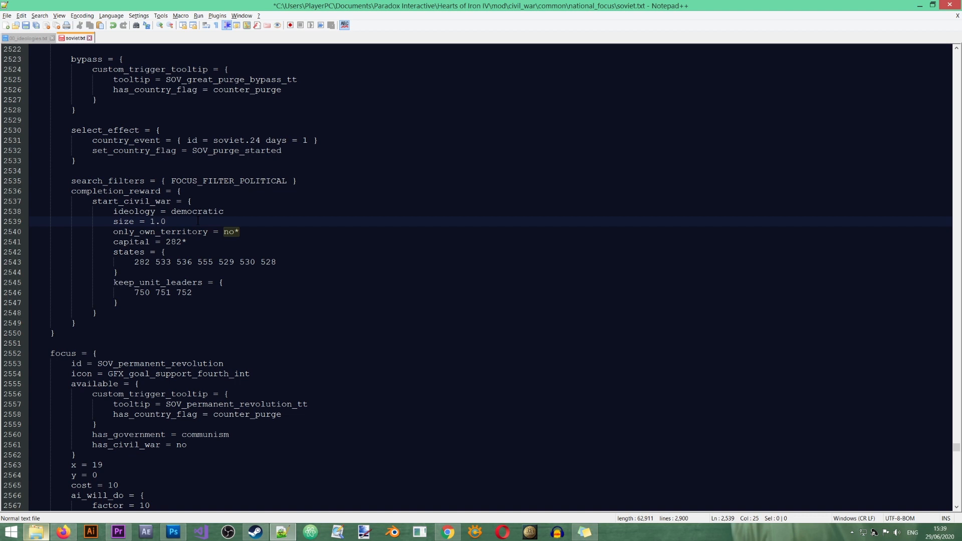
pyautogui.press('Backspace')
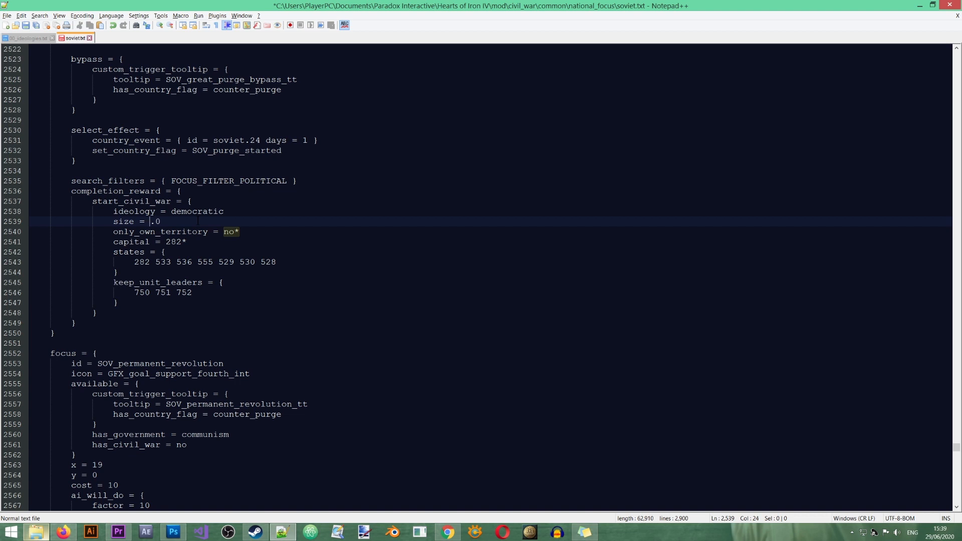
pyautogui.write('0')
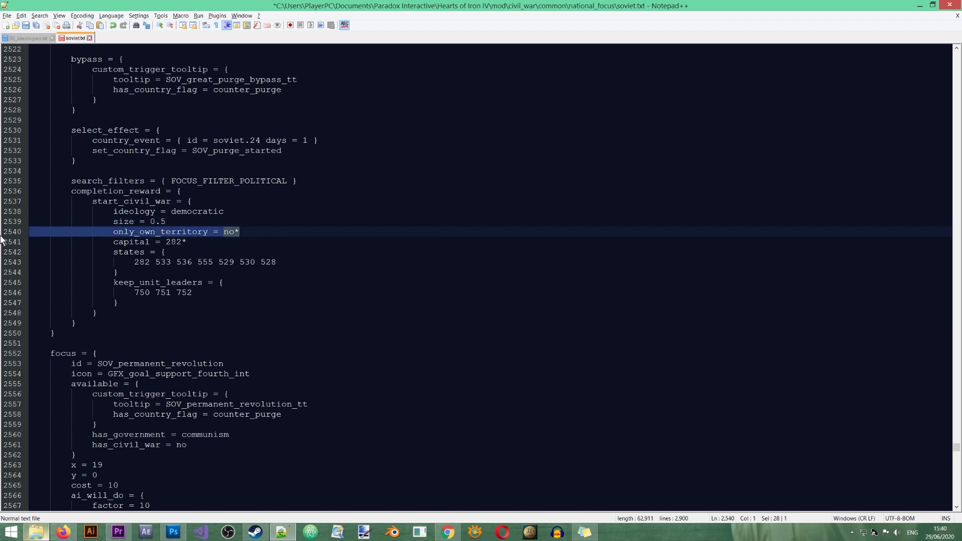
# Remove the only_own_territory and capital lines from start_civil_war.
pyautogui.press('Delete')
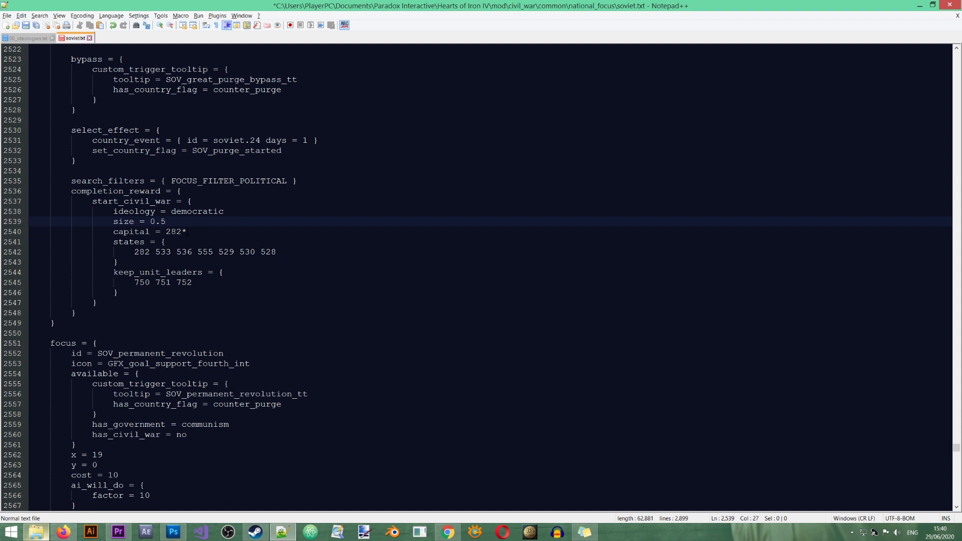
pyautogui.click(165, 221)
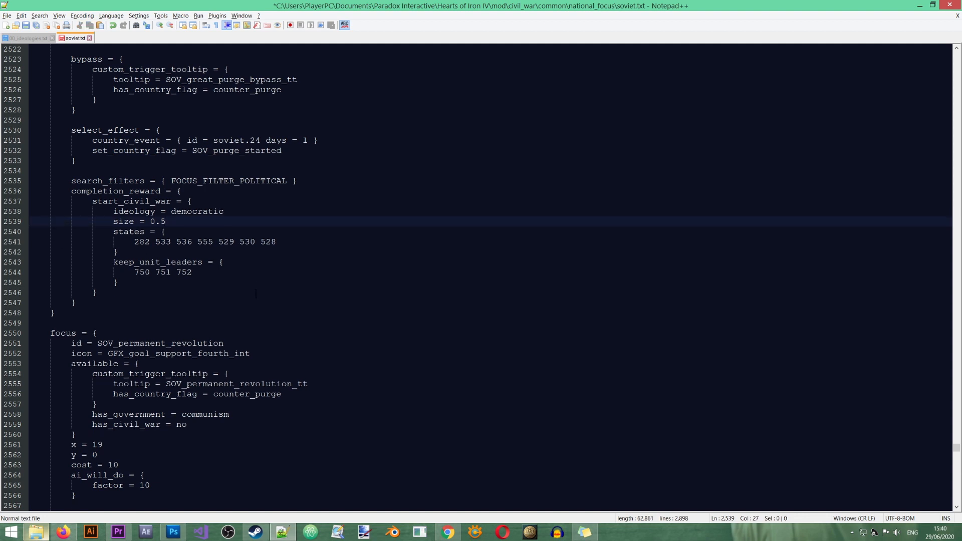
pyautogui.click(170, 232)
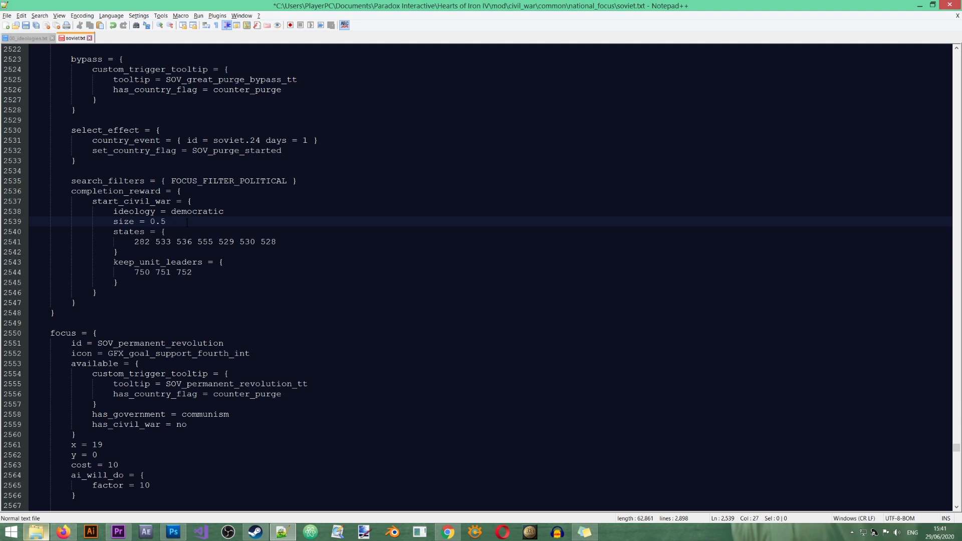
# Trim the state ids after 282, then delete the whole states block.
pyautogui.click(169, 231)
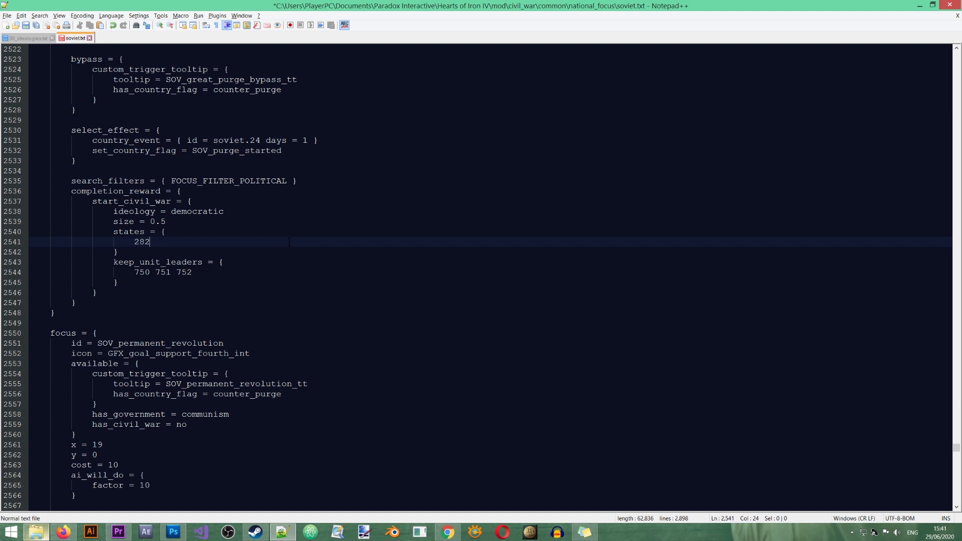
pyautogui.doubleClick(157, 222)
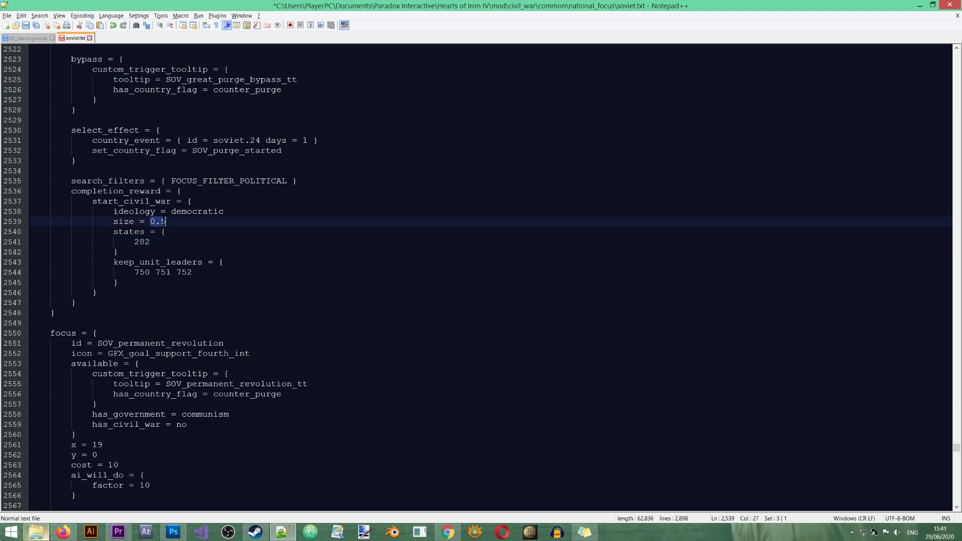
pyautogui.click(166, 221)
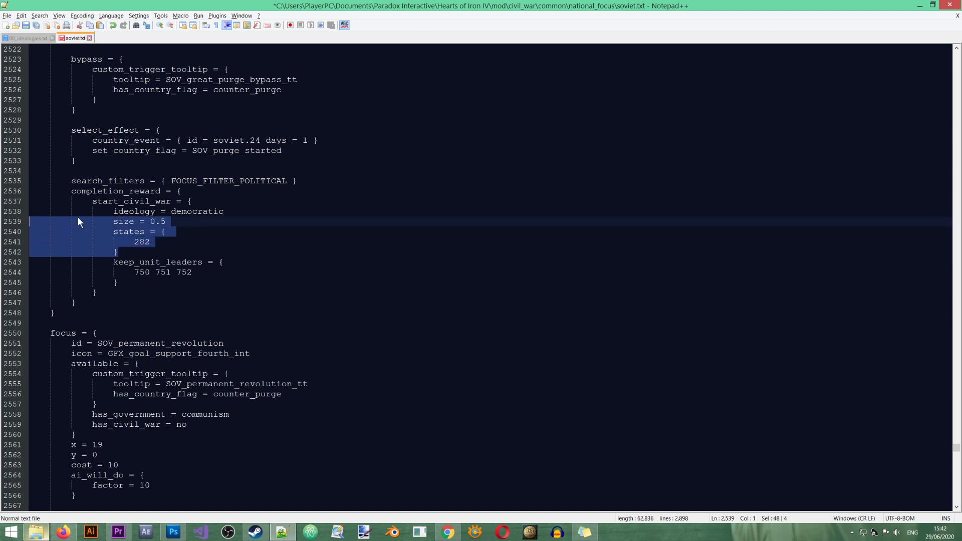
pyautogui.click(143, 241)
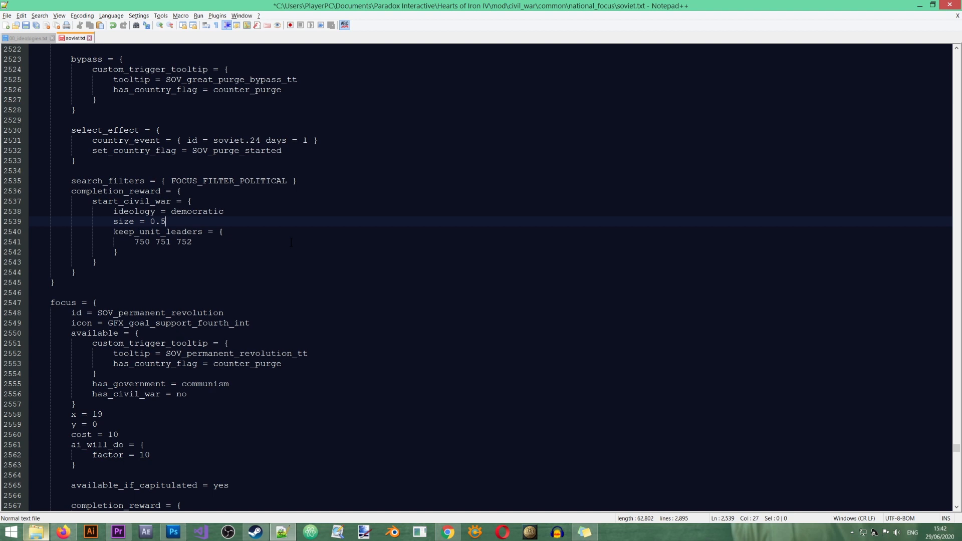
# Select unit leader ids 750 751 752 and find 'SOV - Soviet union.txt' in history\countries.
pyautogui.click(133, 241)
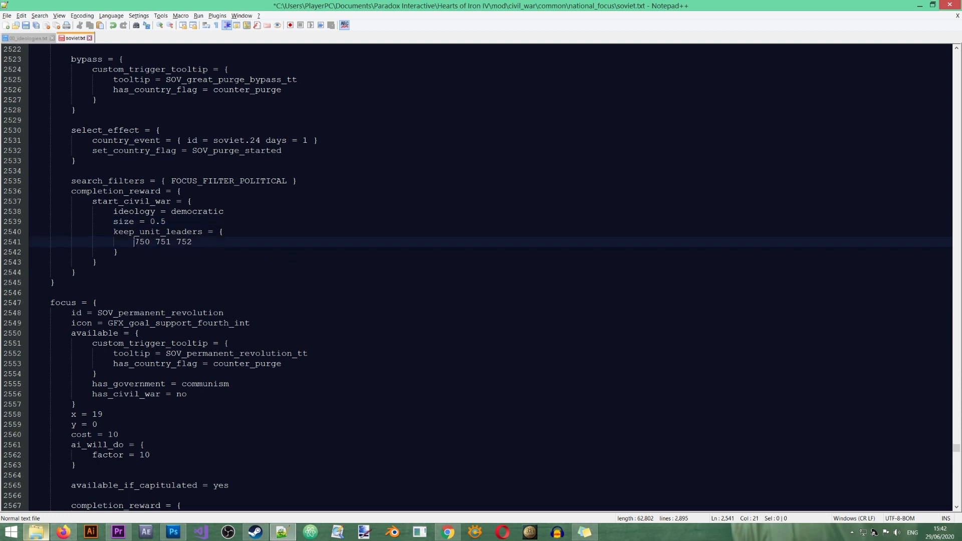
pyautogui.moveTo(133, 241); pyautogui.dragTo(192, 241)
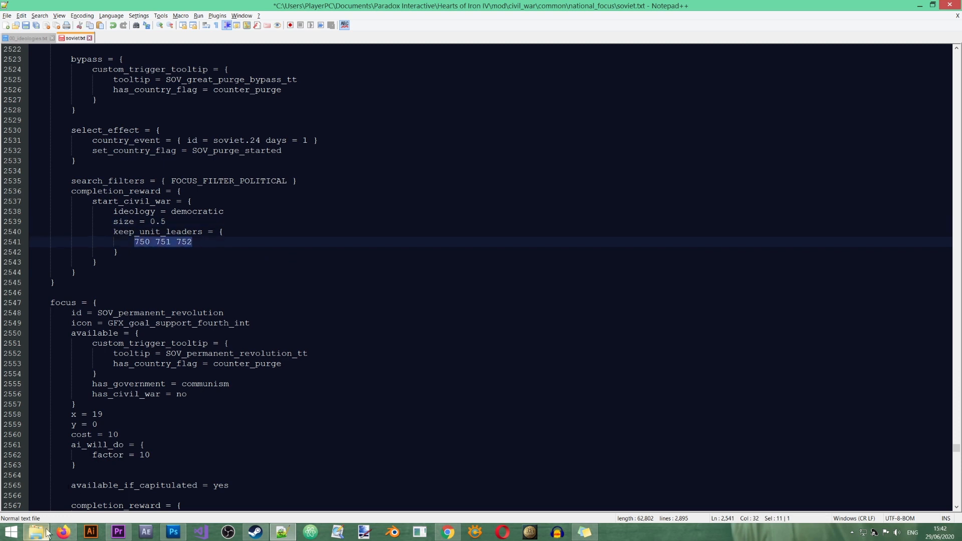
pyautogui.click(36, 532)
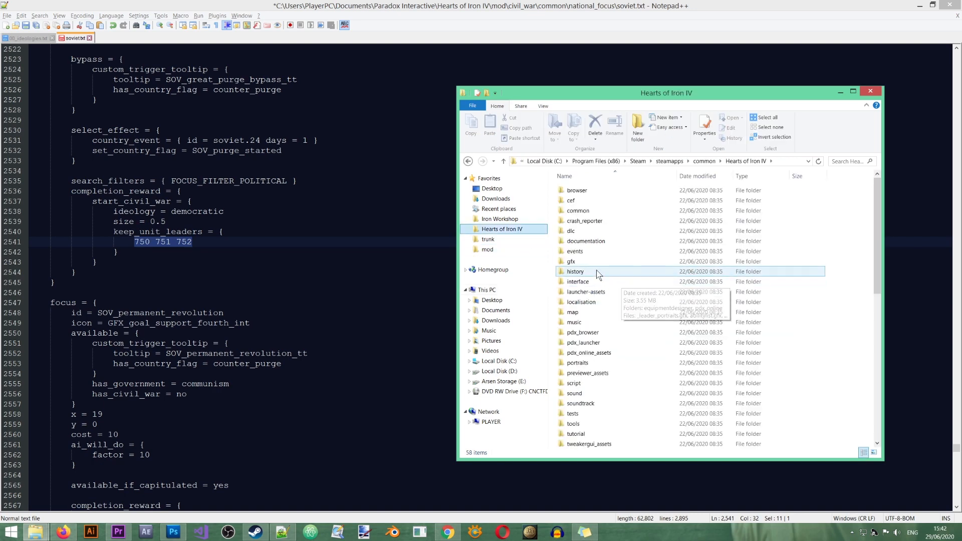
pyautogui.doubleClick(575, 271)
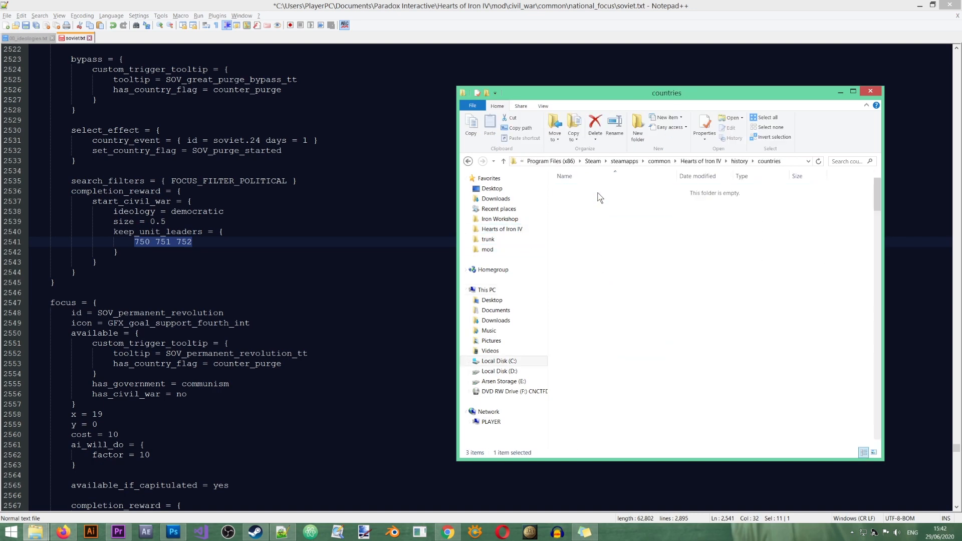
pyautogui.write('sov')
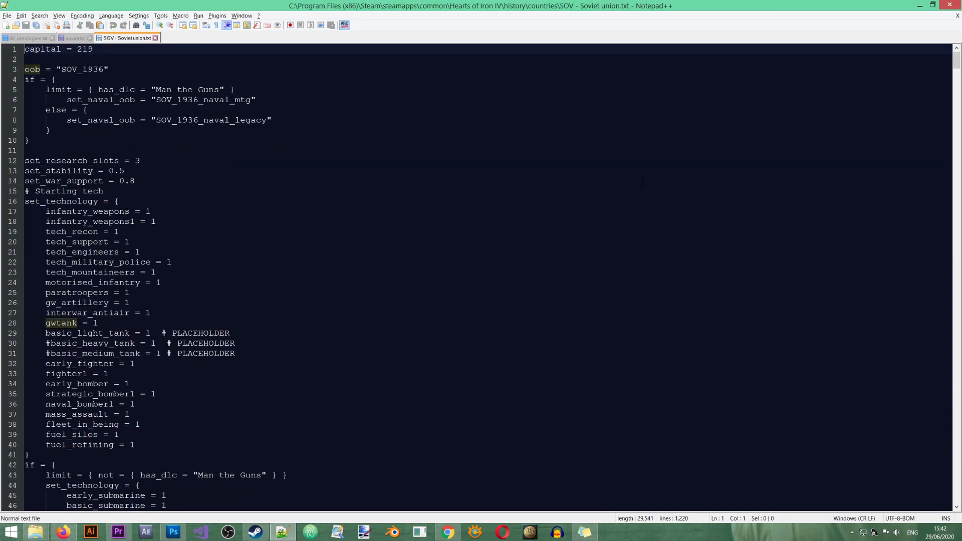
# Search the Soviet history file for leader ids such as Vlasov's 412, then return to soviet.txt.
pyautogui.scroll(-3)
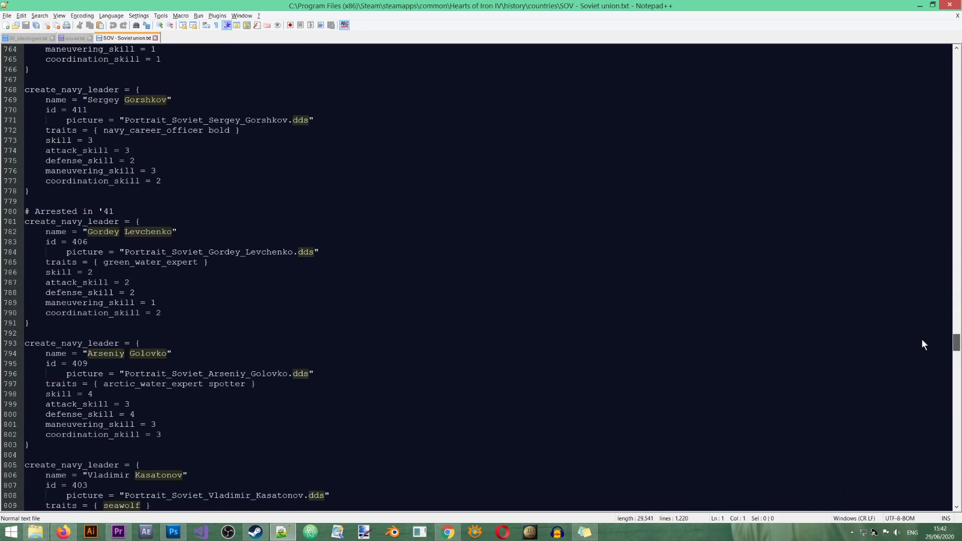
pyautogui.doubleClick(72, 221)
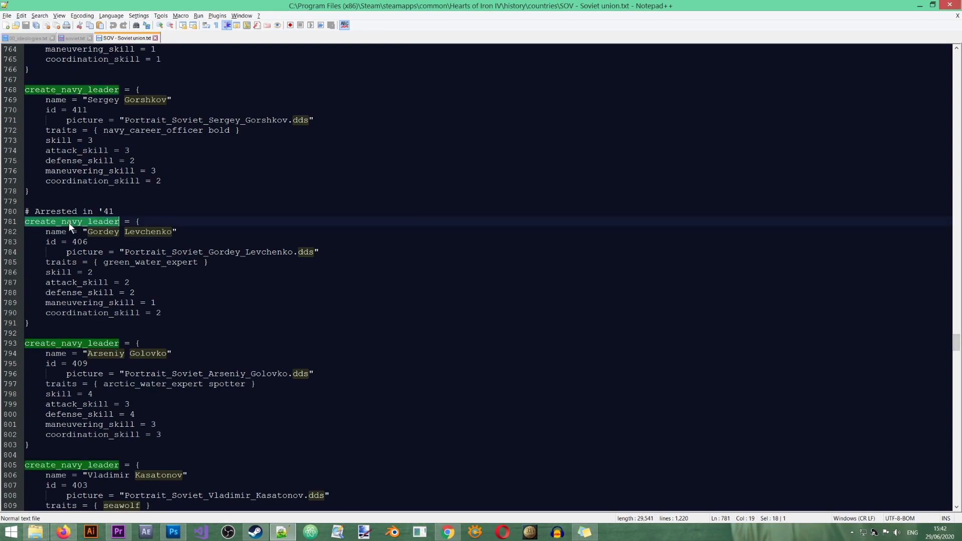
pyautogui.scroll(3)
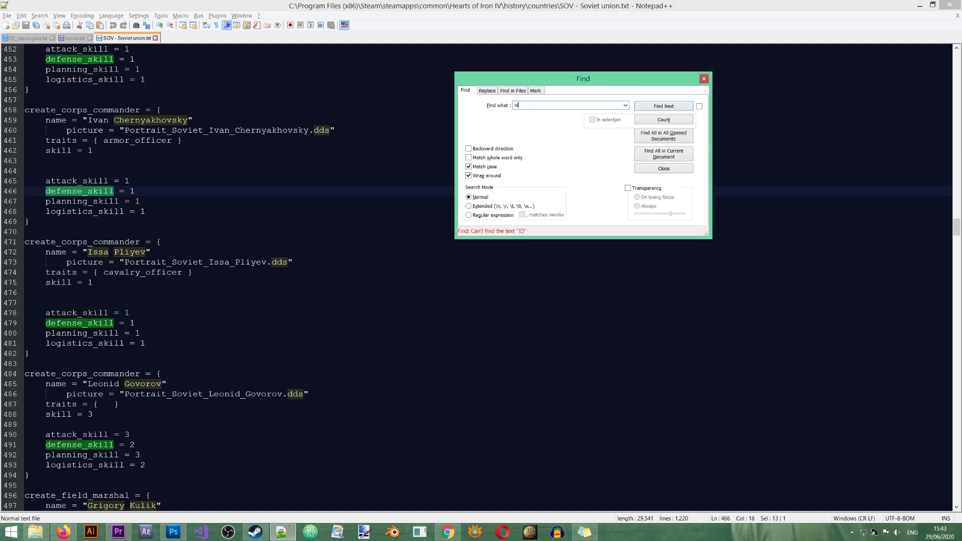
pyautogui.click(662, 106)
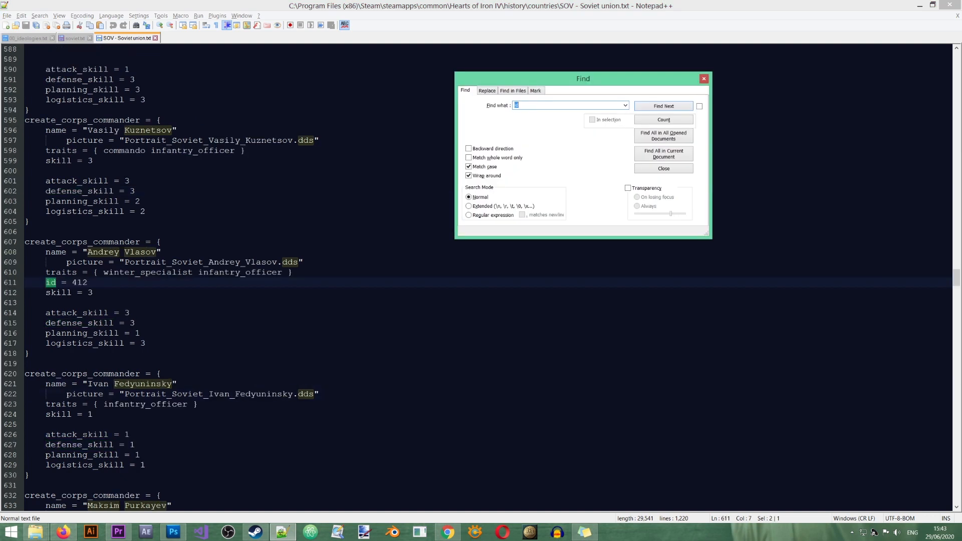
pyautogui.click(663, 168)
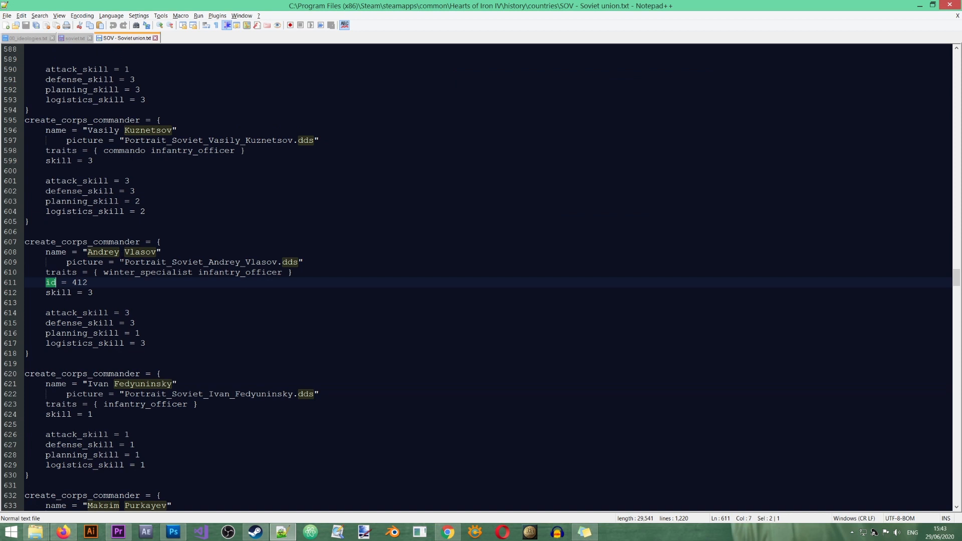
pyautogui.click(71, 38)
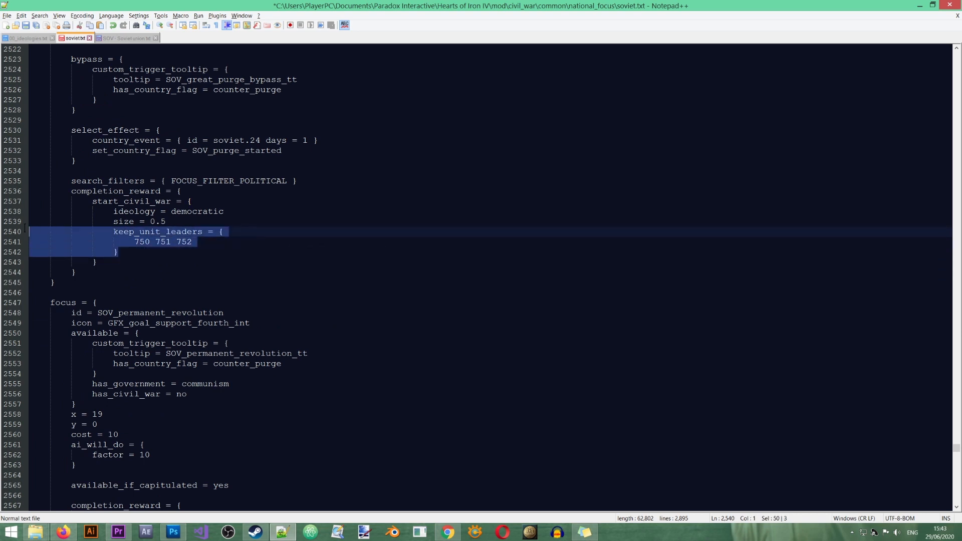
# Remove the keep_unit_leaders block from start_civil_war and save soviet.txt.
pyautogui.press('Delete')
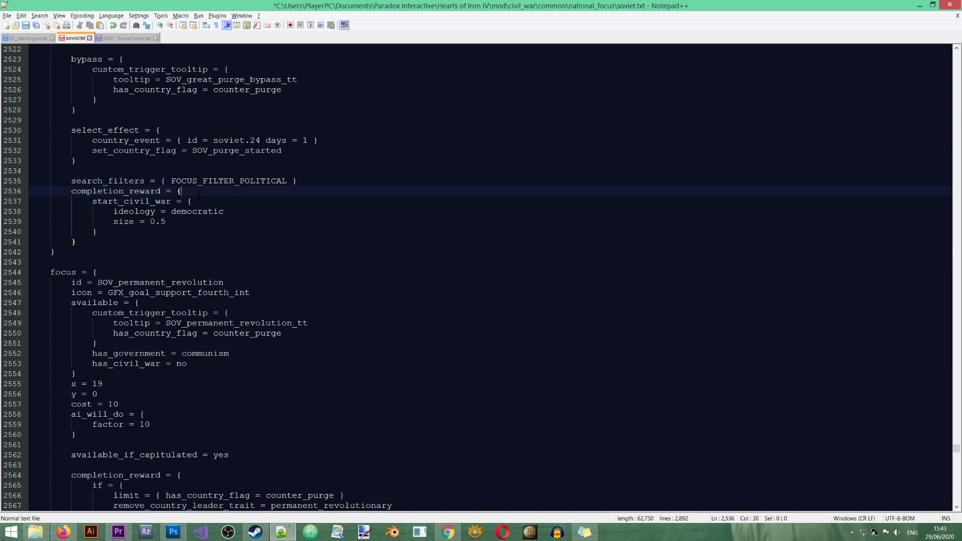
pyautogui.press('ctrl+s')
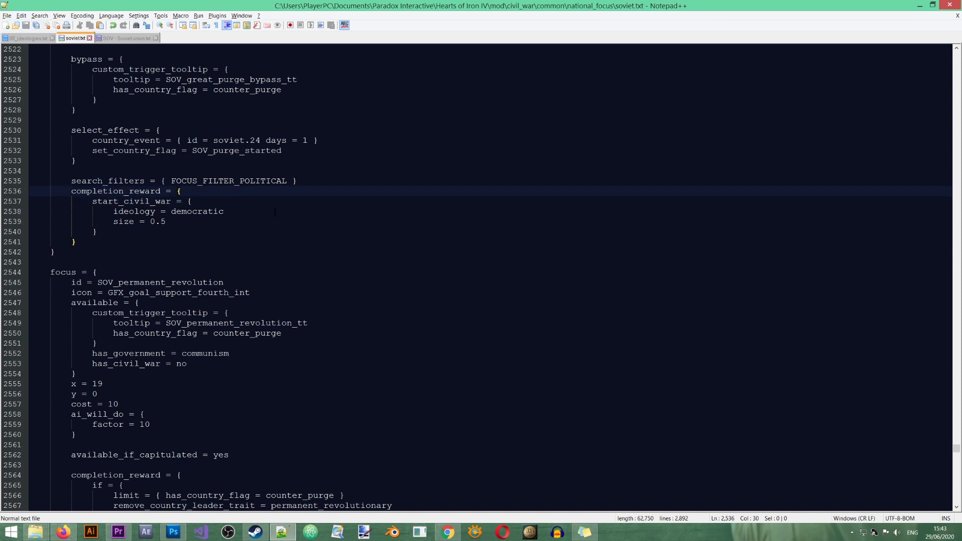
# Start the Hearts of Iron IV launcher from the taskbar.
pyautogui.click(180, 191)
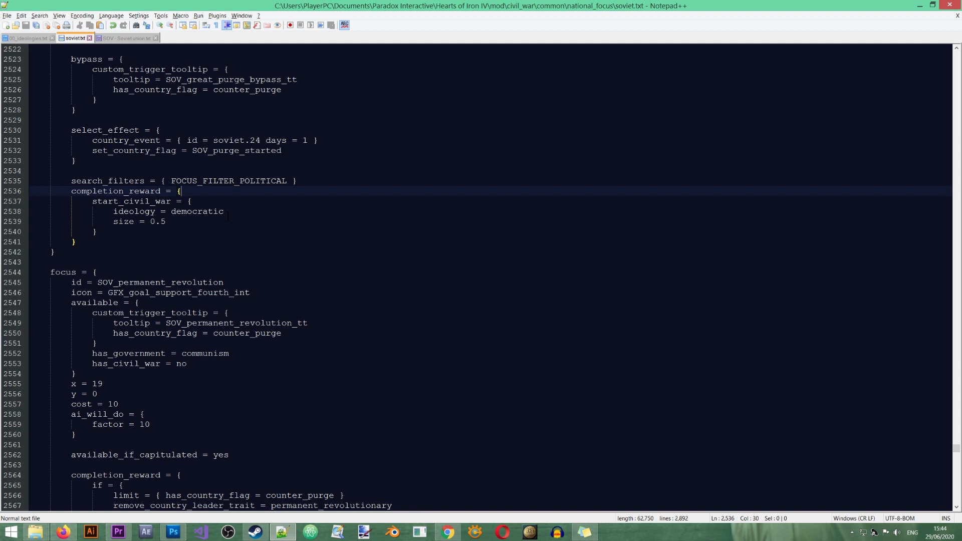
pyautogui.doubleClick(197, 211)
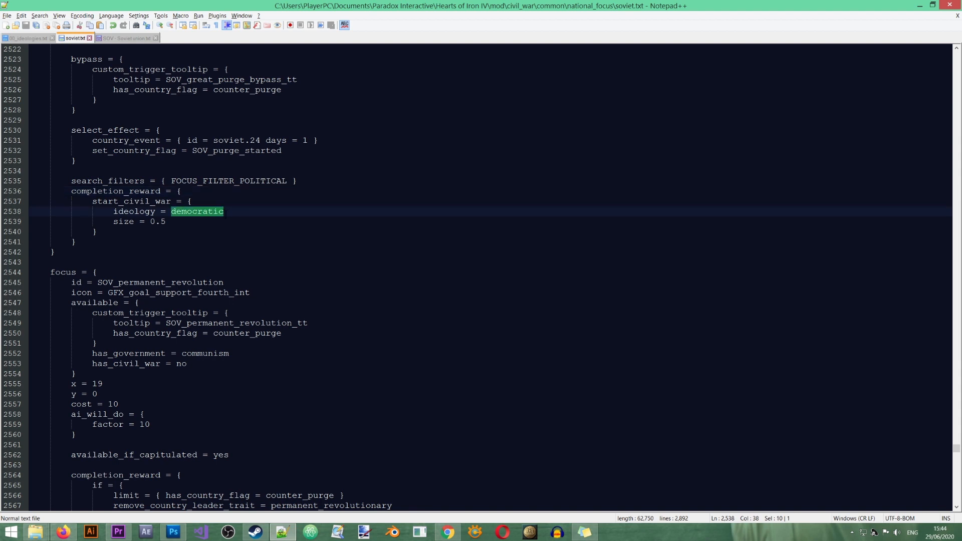
pyautogui.click(181, 190)
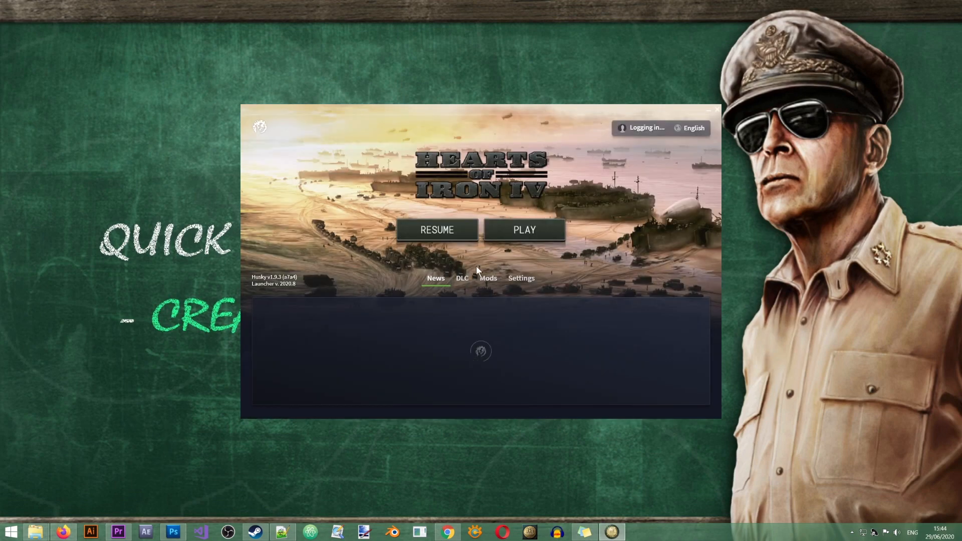
# Enable civil_war_mod in the Mods list and confirm the selection.
pyautogui.click(487, 279)
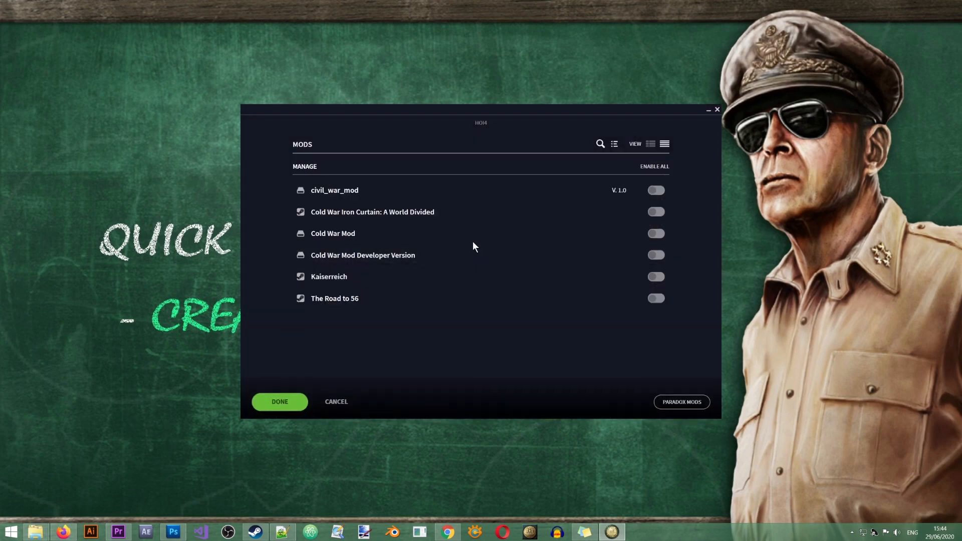
pyautogui.click(655, 190)
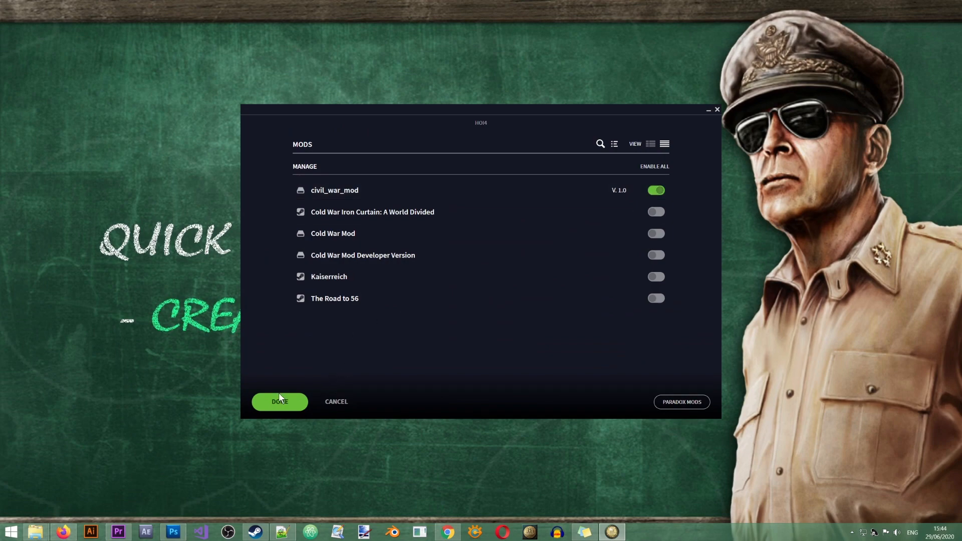
pyautogui.click(279, 402)
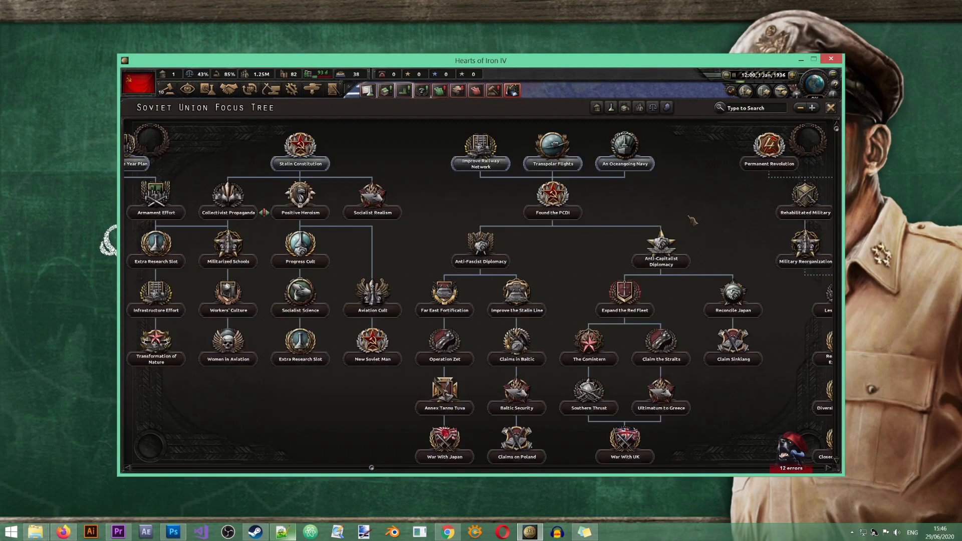
# Complete The Great Purge focus as the Soviet Union, answering the Fifth Column event.
pyautogui.click(703, 148)
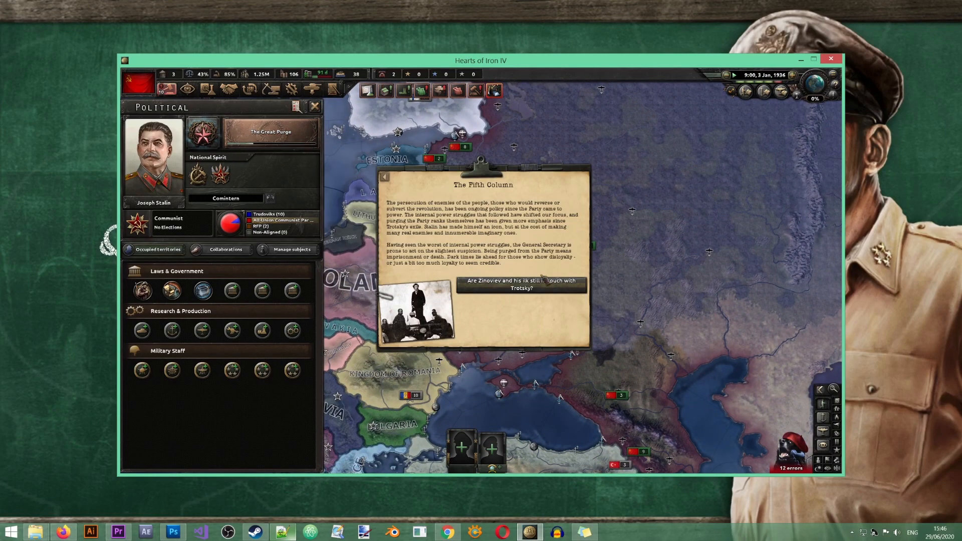
pyautogui.click(521, 284)
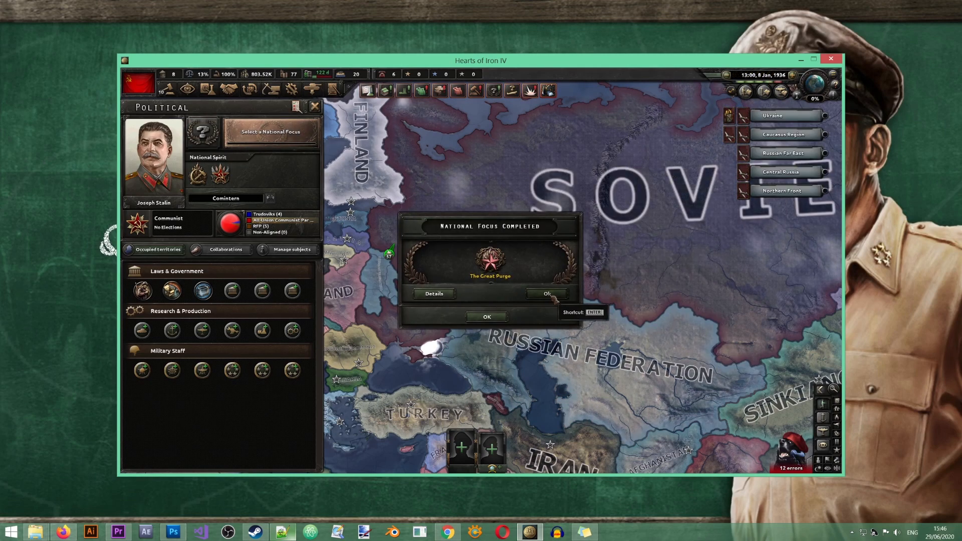
pyautogui.click(486, 316)
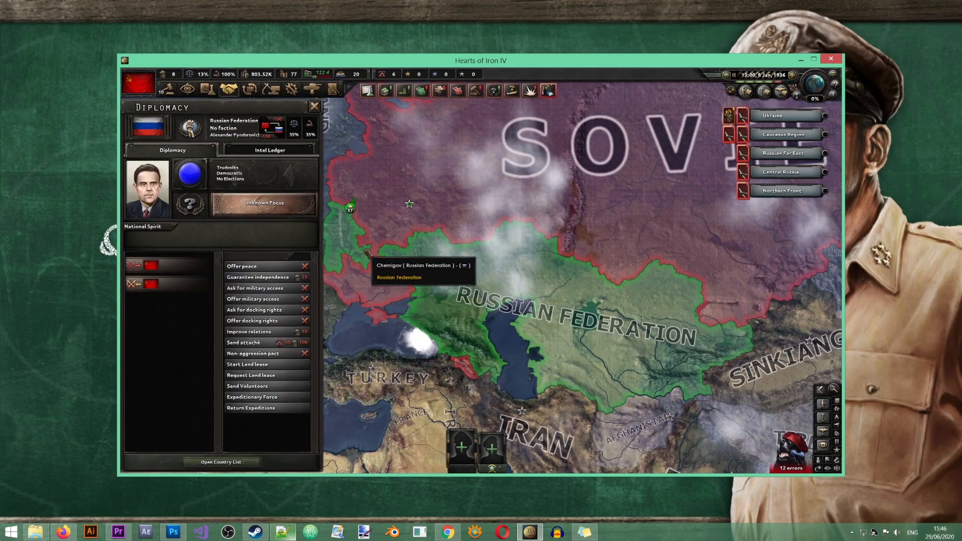
# Inspect the breakaway Russian Federation in Diplomacy, then return to soviet.txt.
pyautogui.click(313, 107)
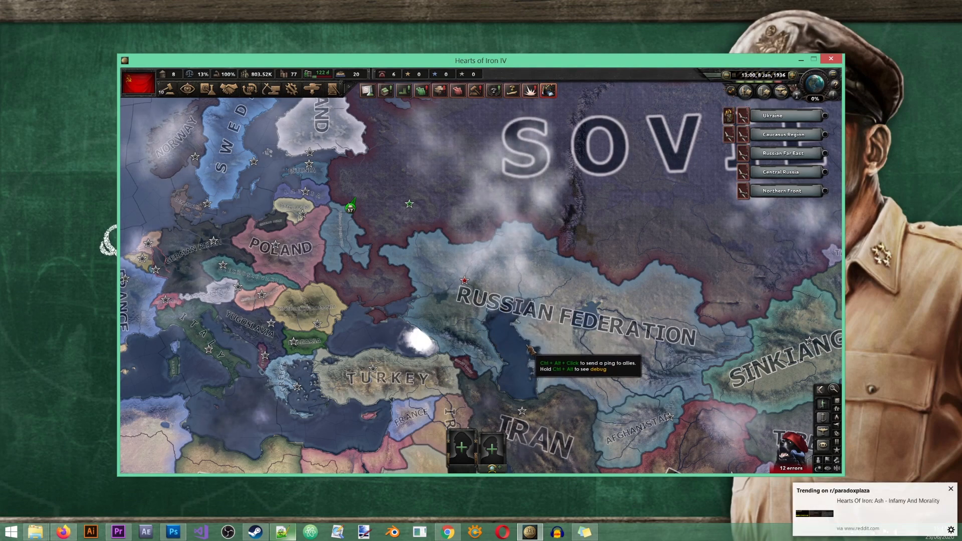
pyautogui.click(282, 531)
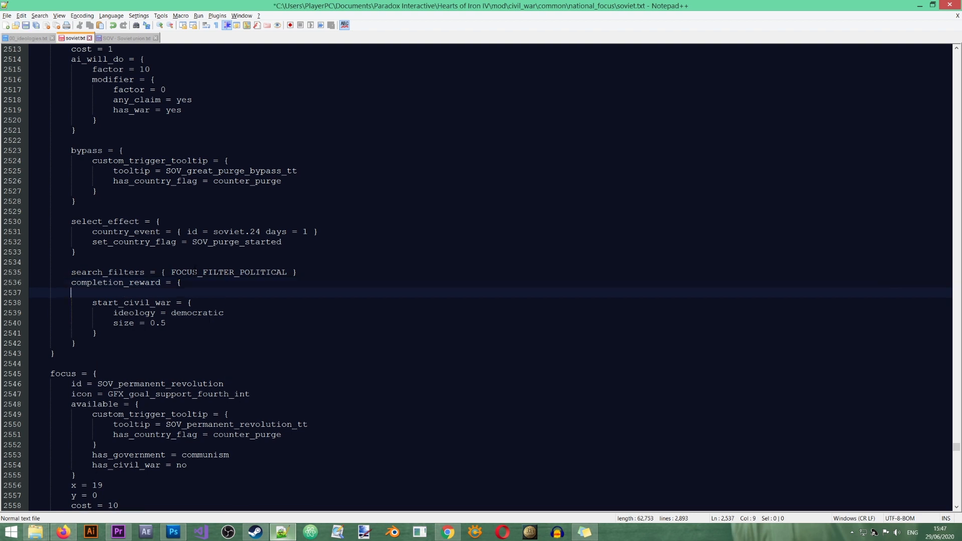
# Set temp variable civil_war_strength from party_popularity@democratic in the completion reward.
pyautogui.write('set_temp_variable = { civil_war_strength =  party_popularity@communism }')
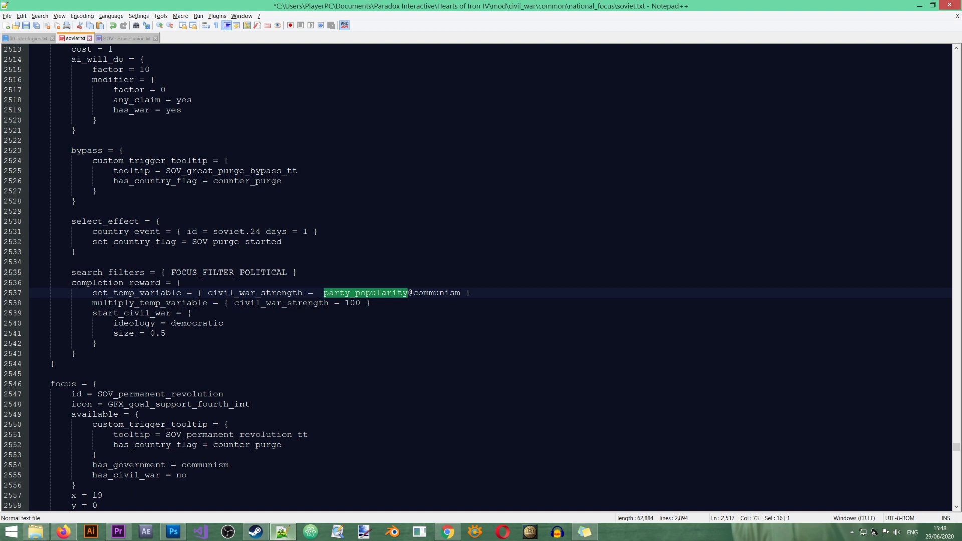
pyautogui.doubleClick(196, 322)
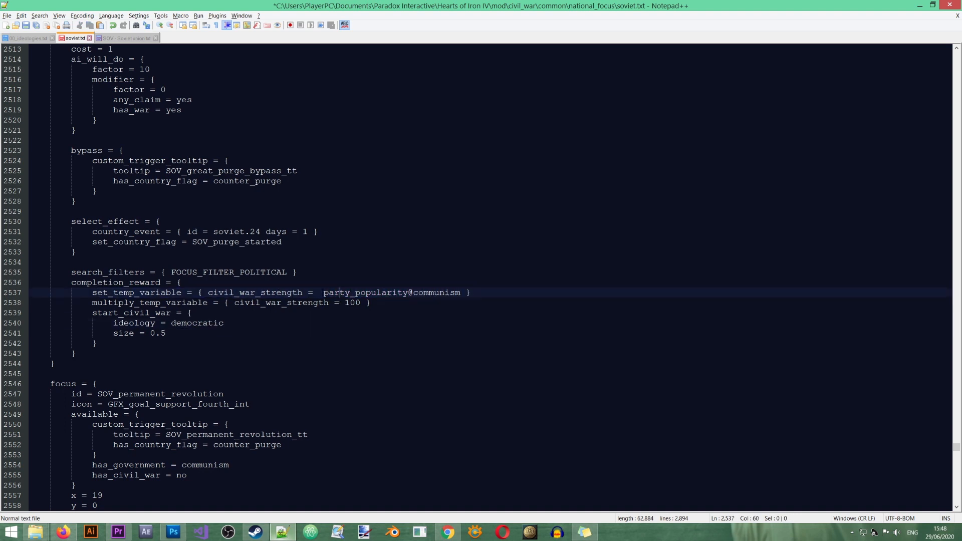
pyautogui.write('democratic')
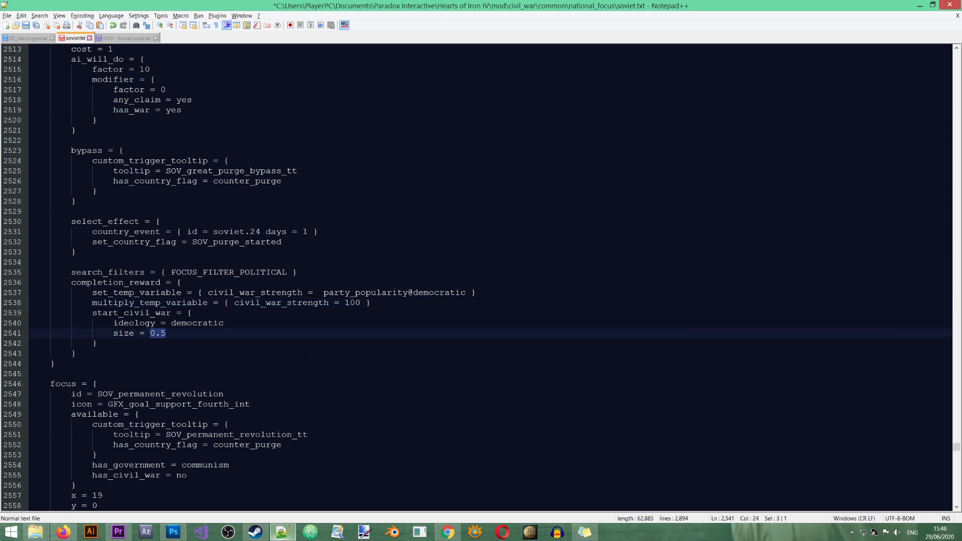
# Make the civil war size use var:civil_war_strength instead of 0.5.
pyautogui.write('var:')
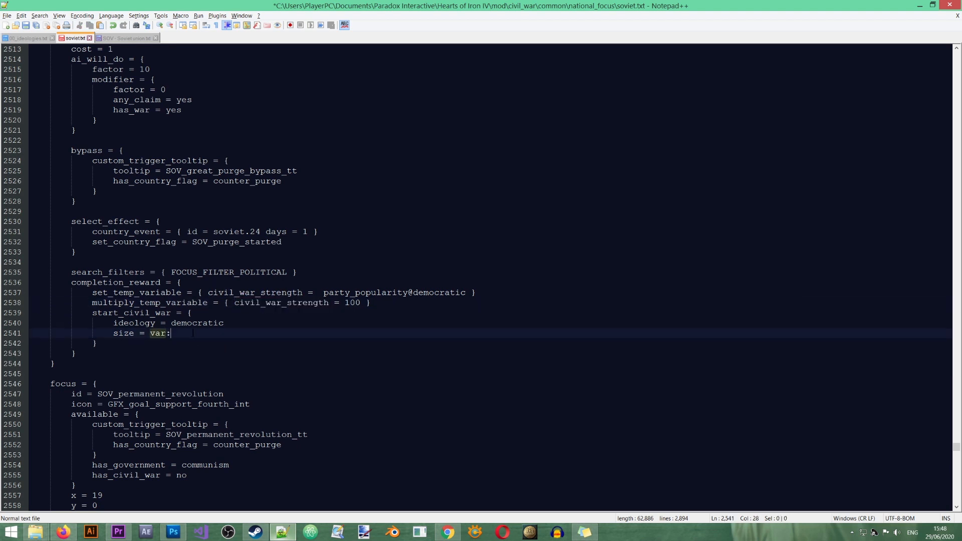
pyautogui.write('civil_war_strength')
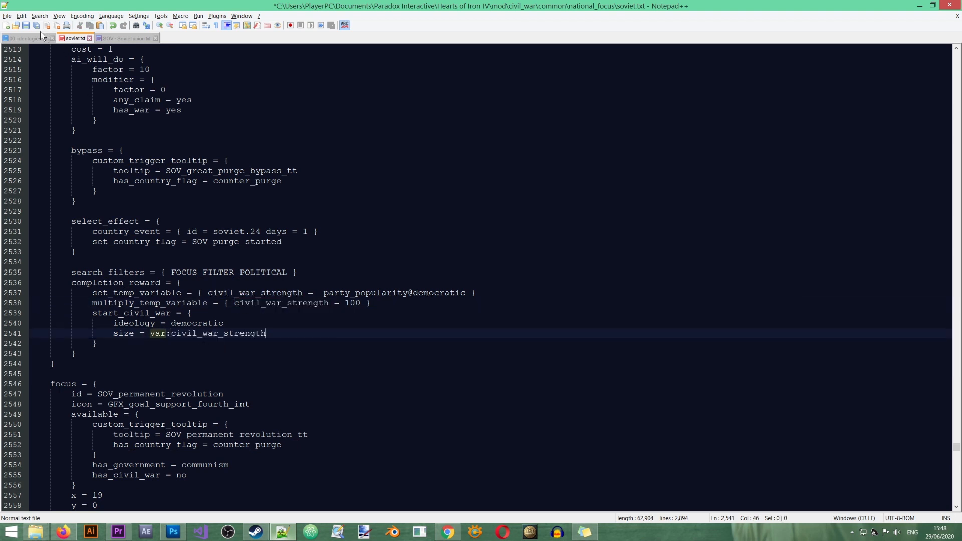